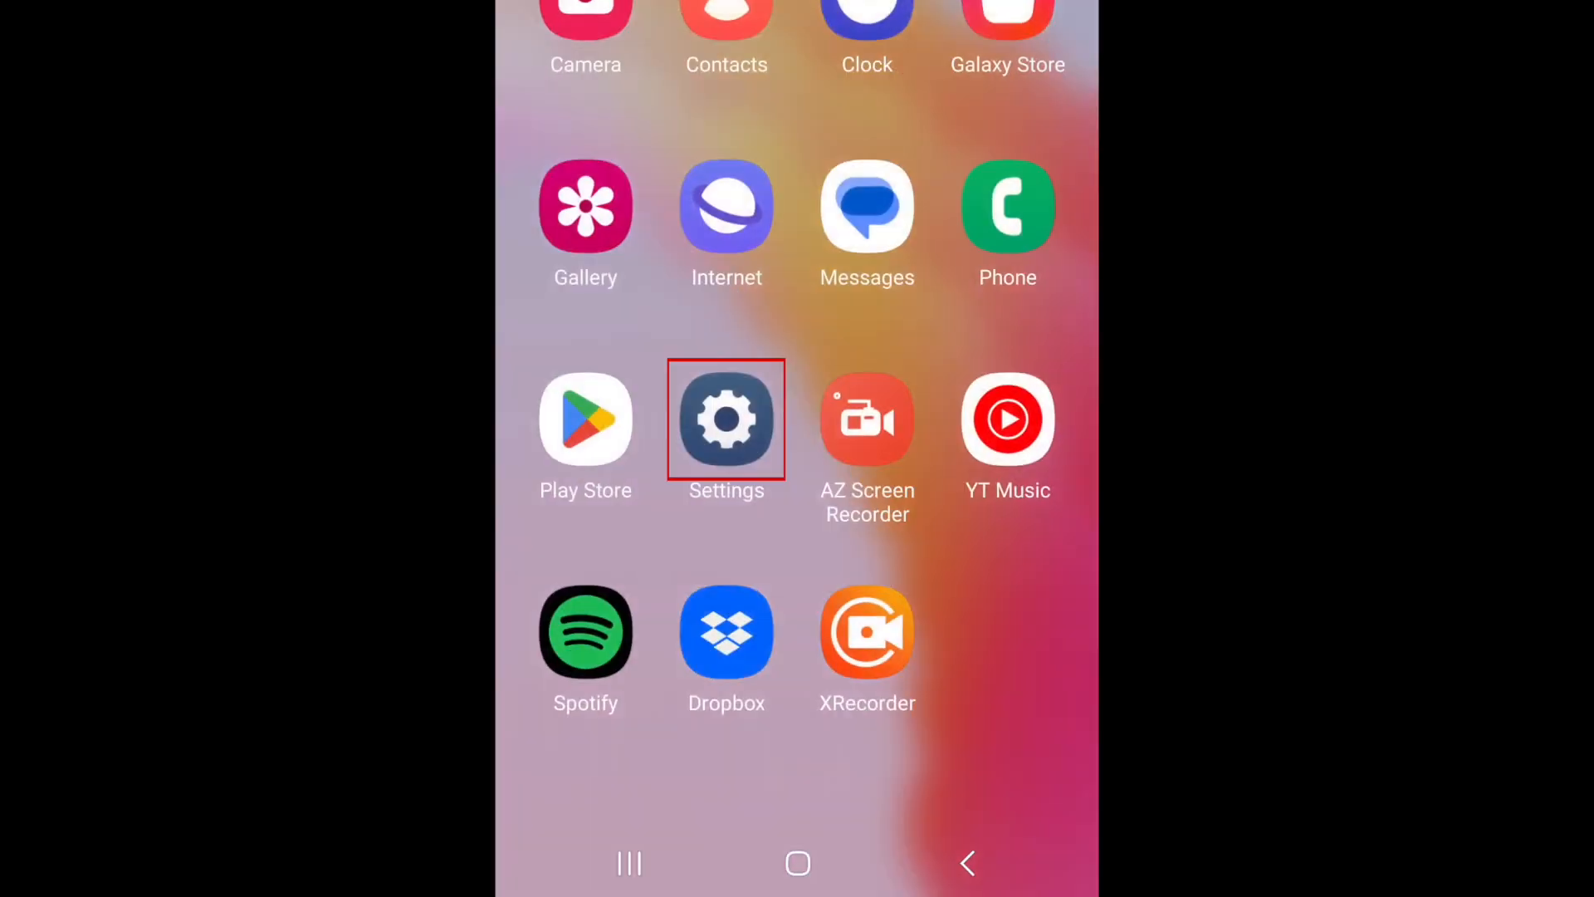
# Step: Reach AR Emoji Stickers in the Settings Apps list
pyautogui.click(727, 420)
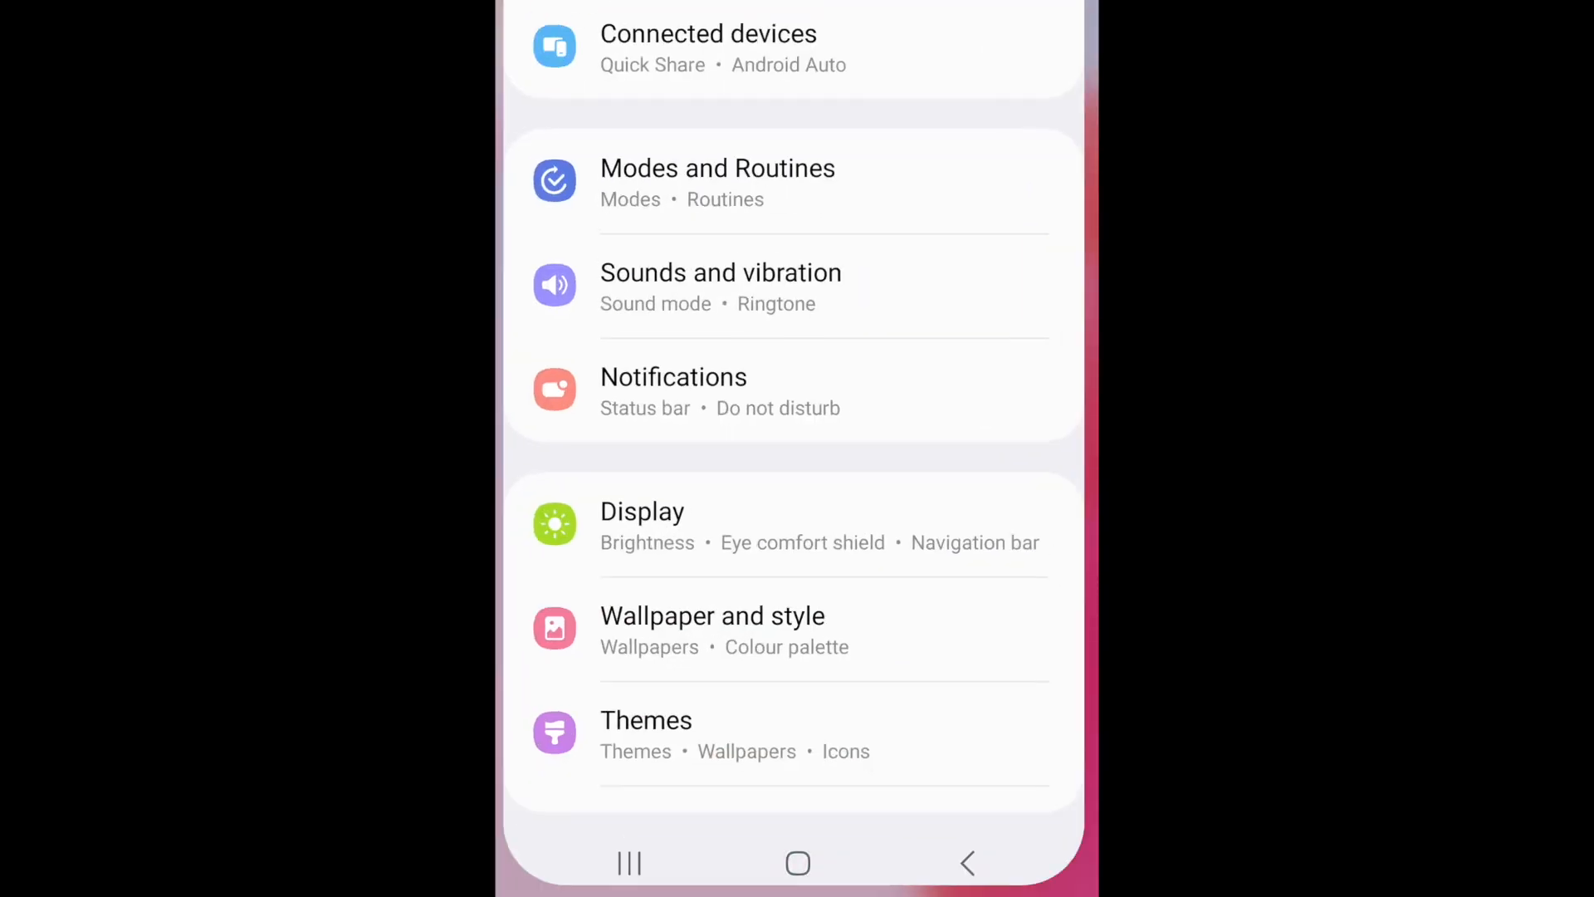
pyautogui.scroll(-3)
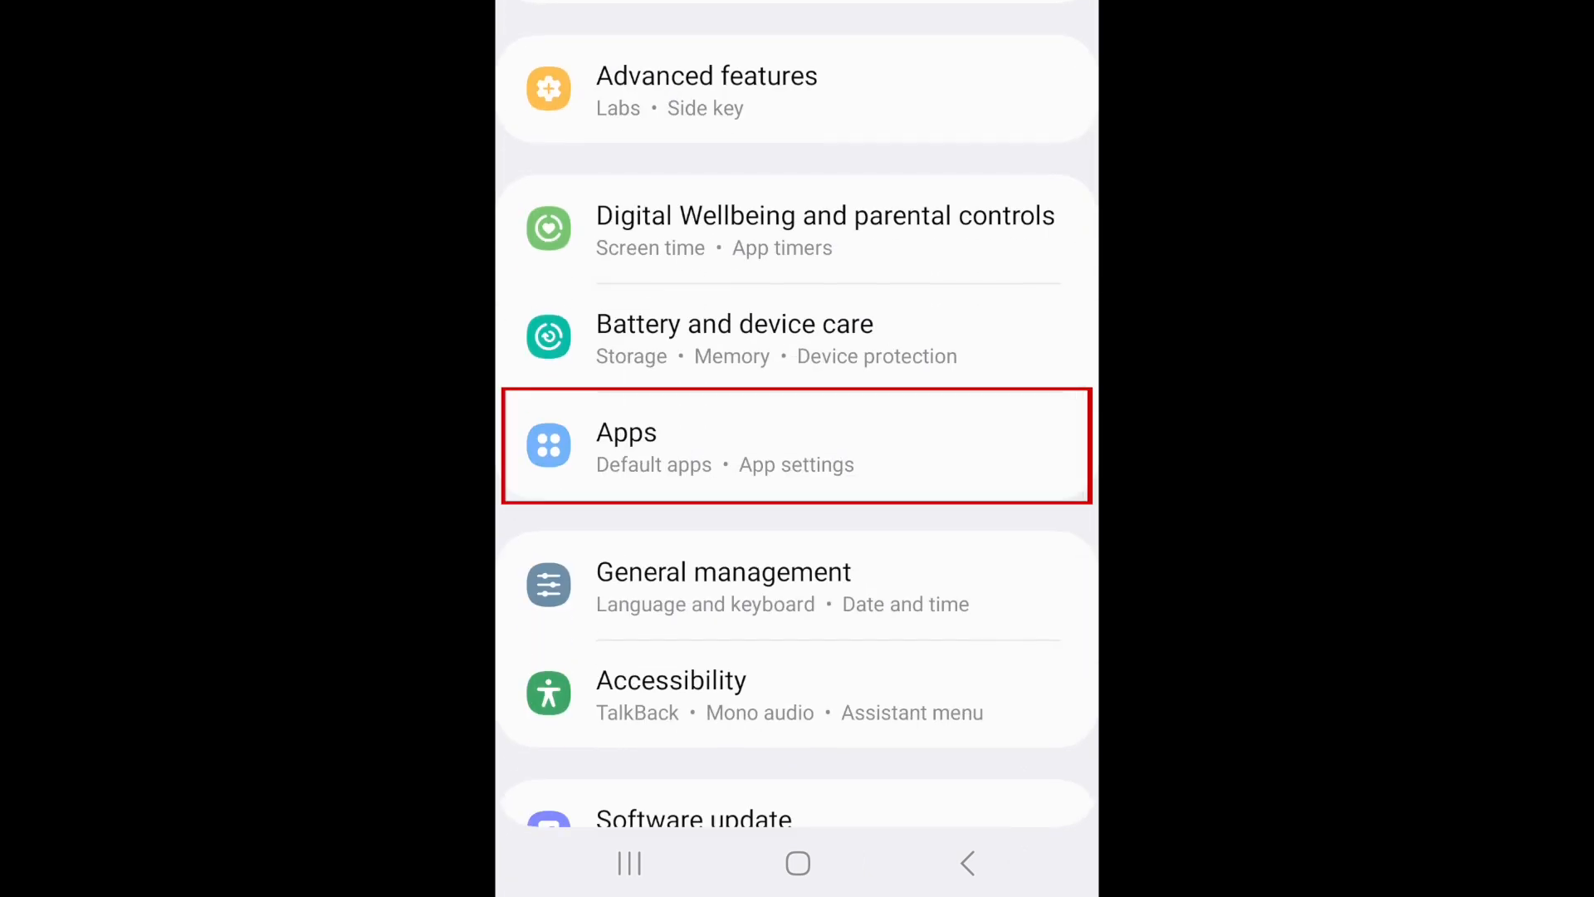
pyautogui.click(798, 449)
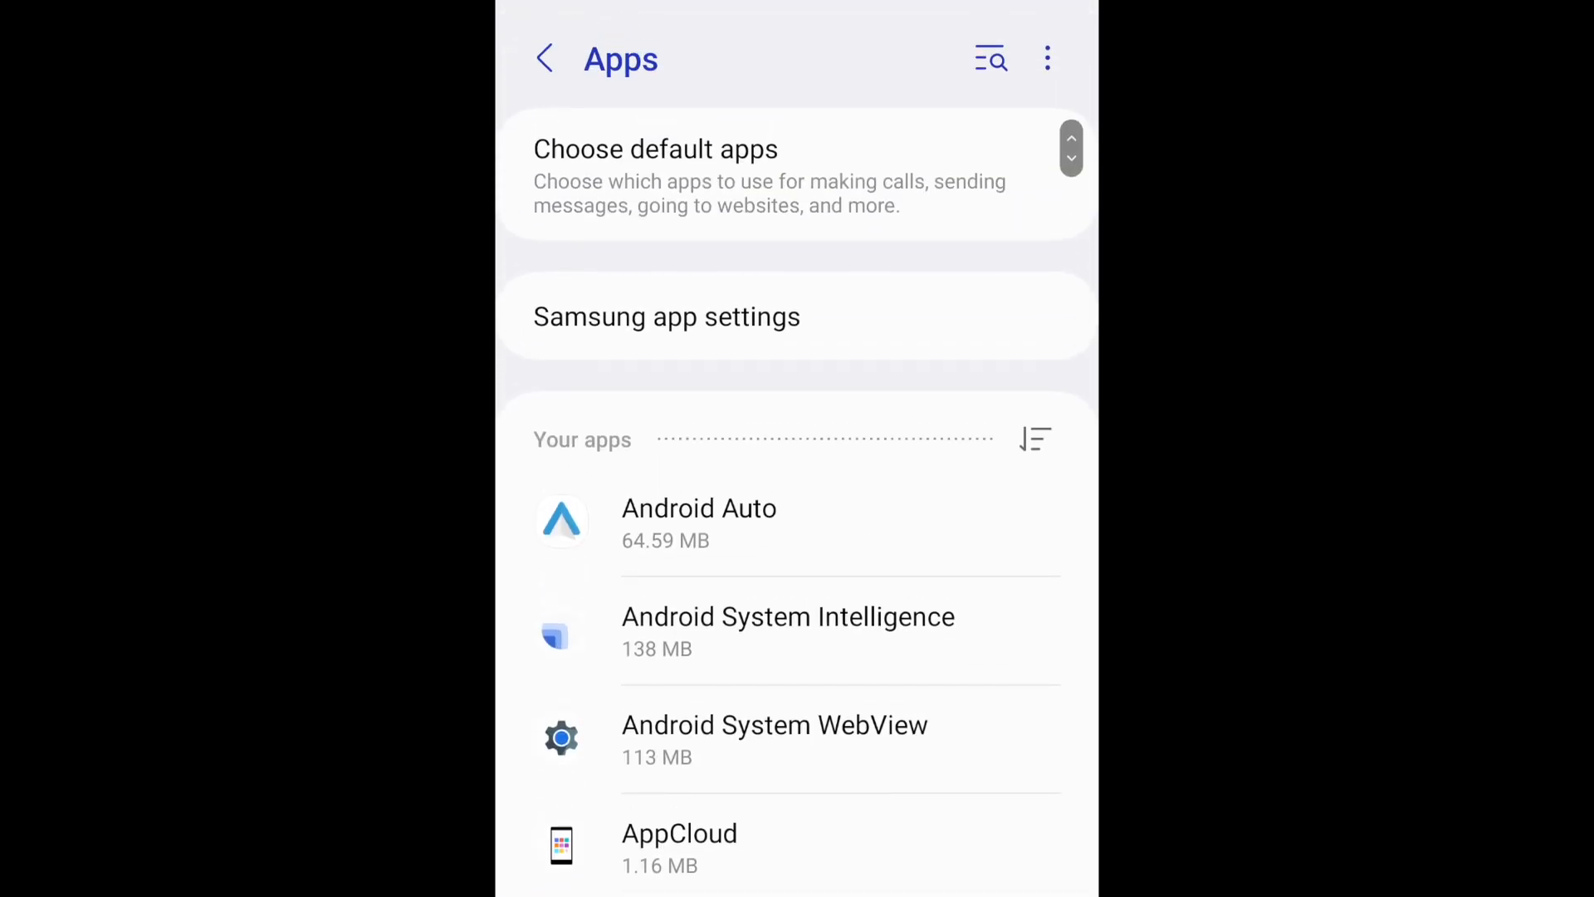
pyautogui.scroll(-3)
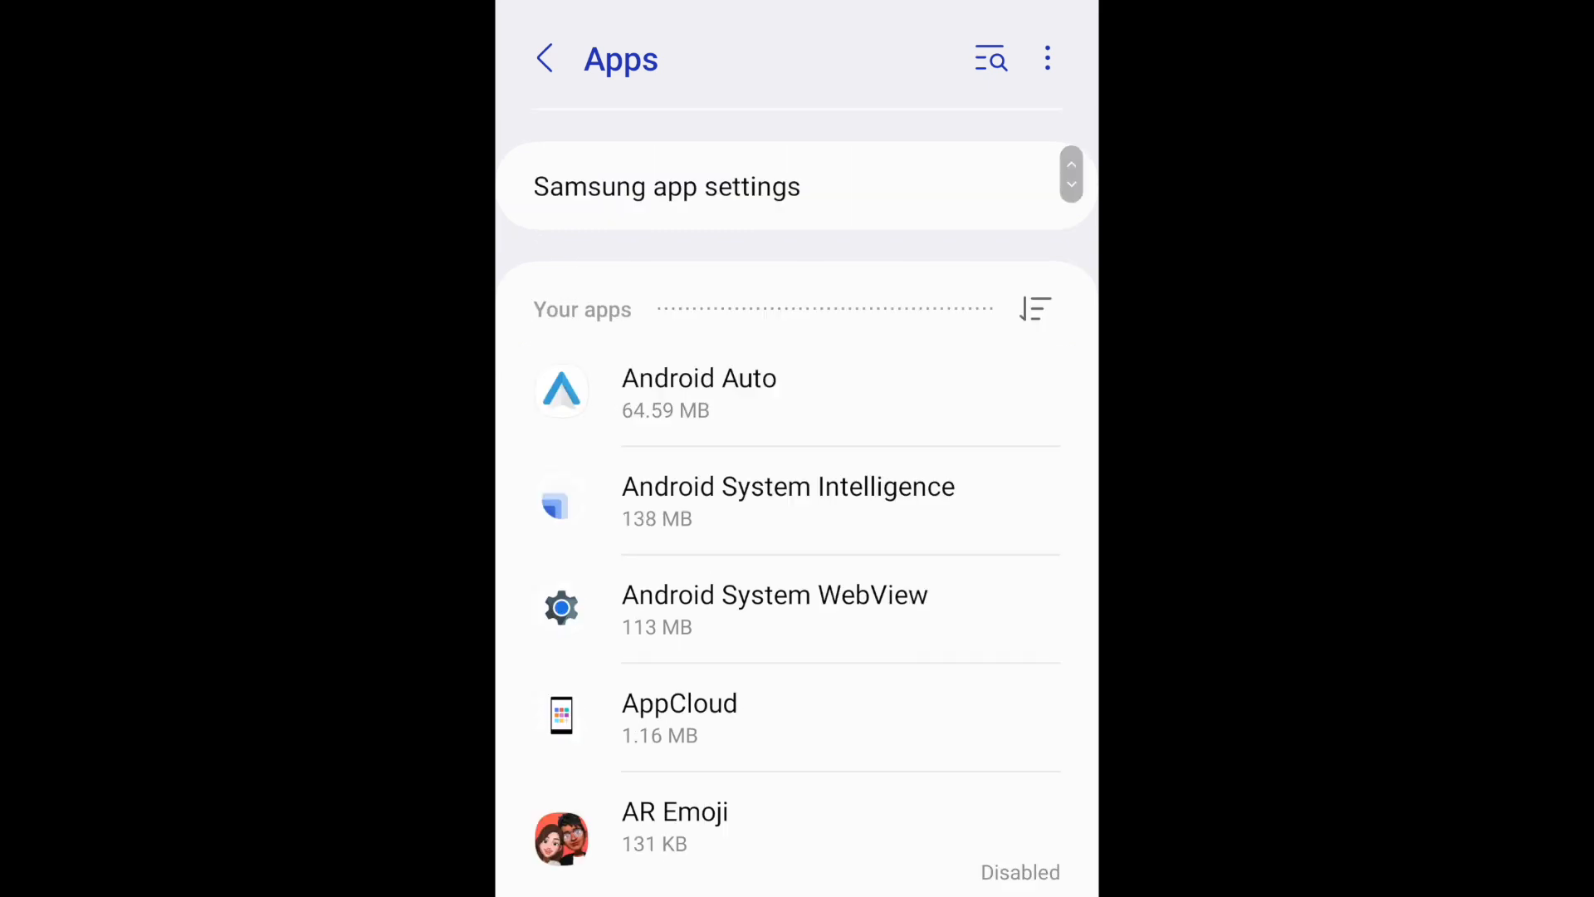
pyautogui.scroll(-3)
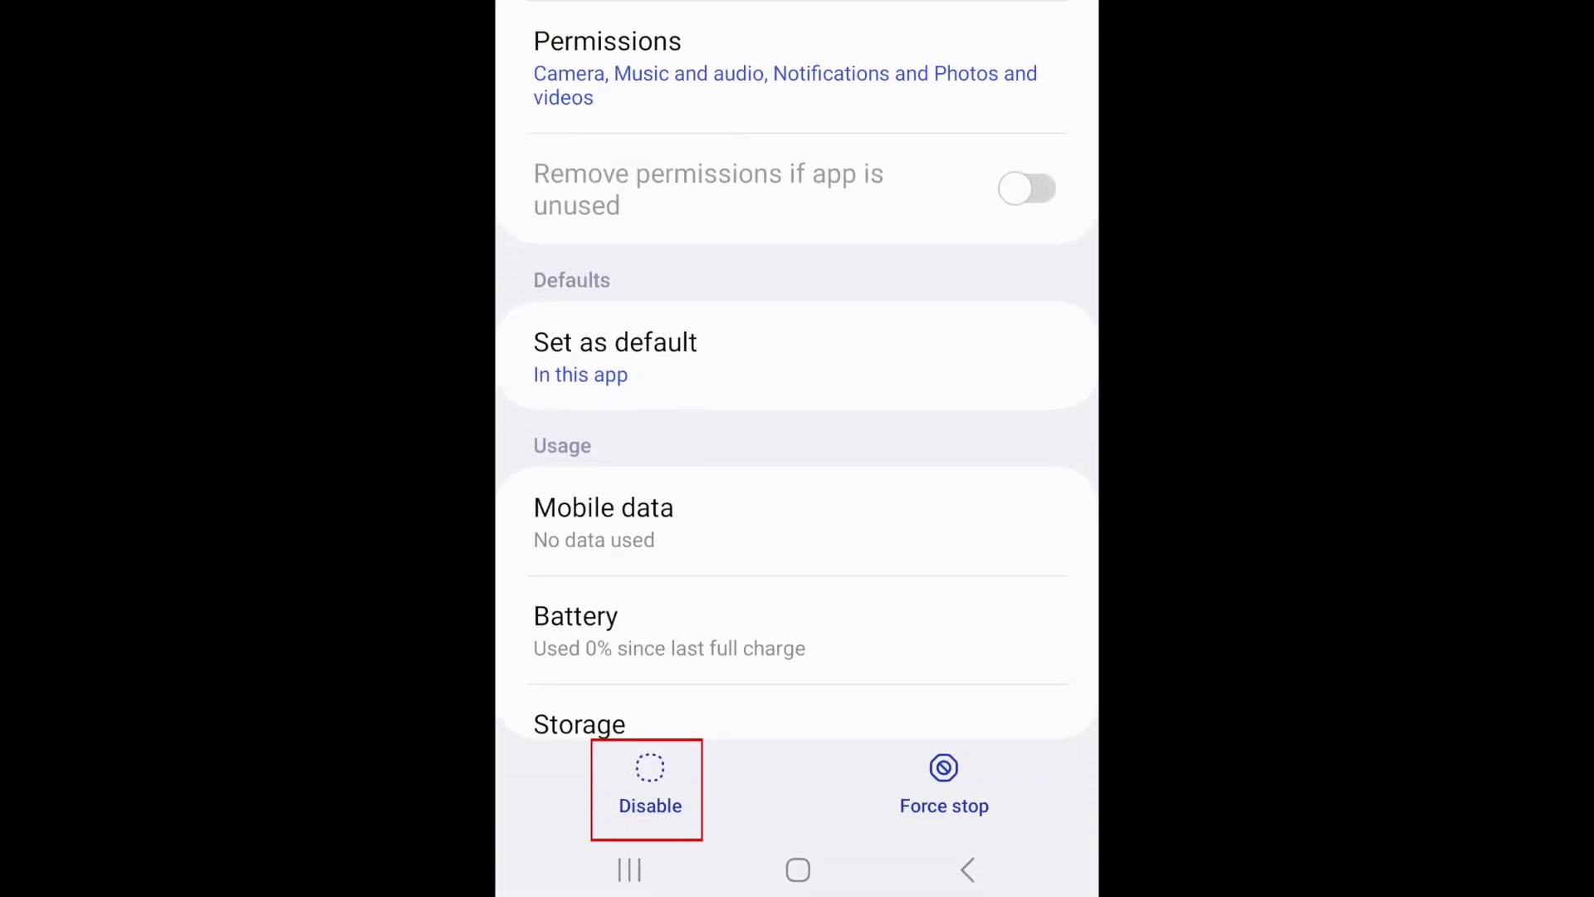
# Step: Disable AR Emoji Stickers and confirm with Disable app
pyautogui.click(648, 789)
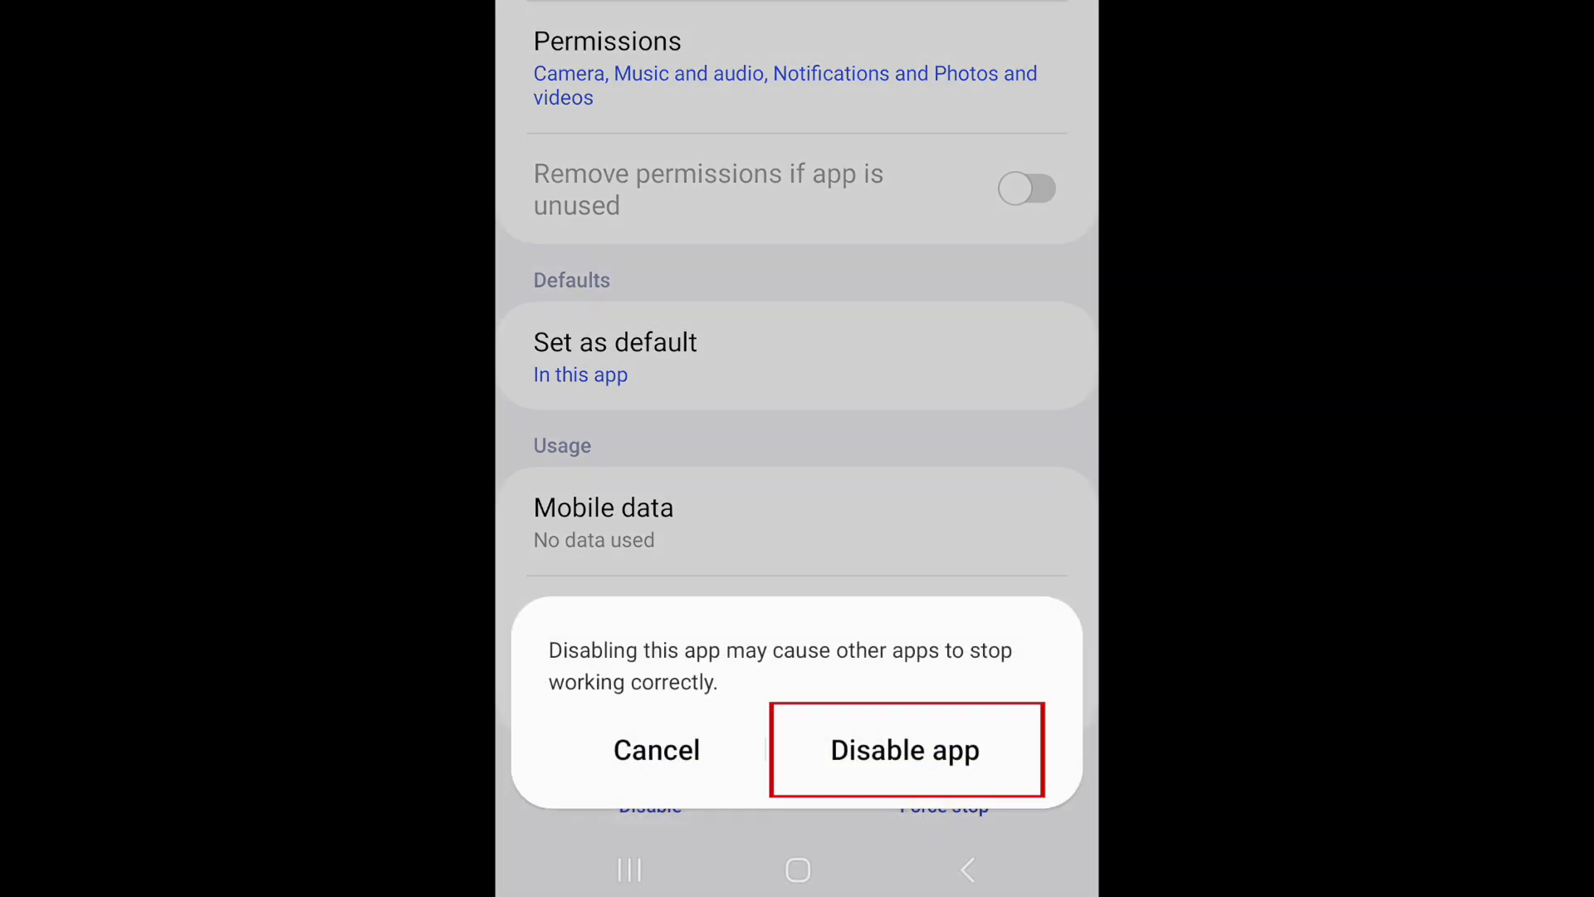
pyautogui.click(905, 749)
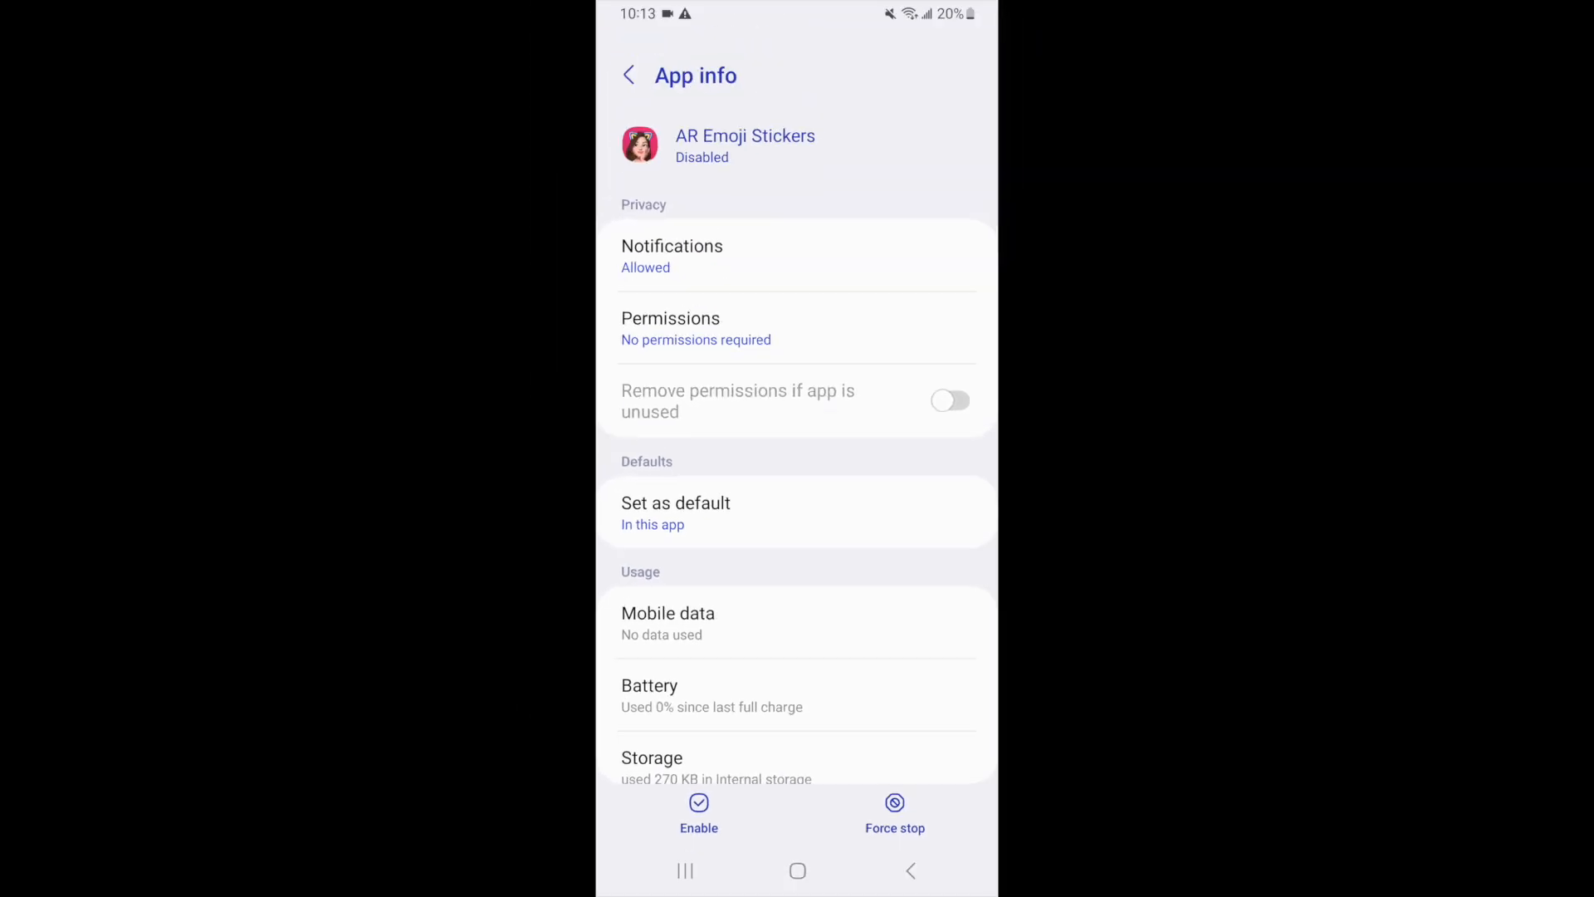
# Step: Leave the app info page and return to the phone's app grid
pyautogui.click(628, 75)
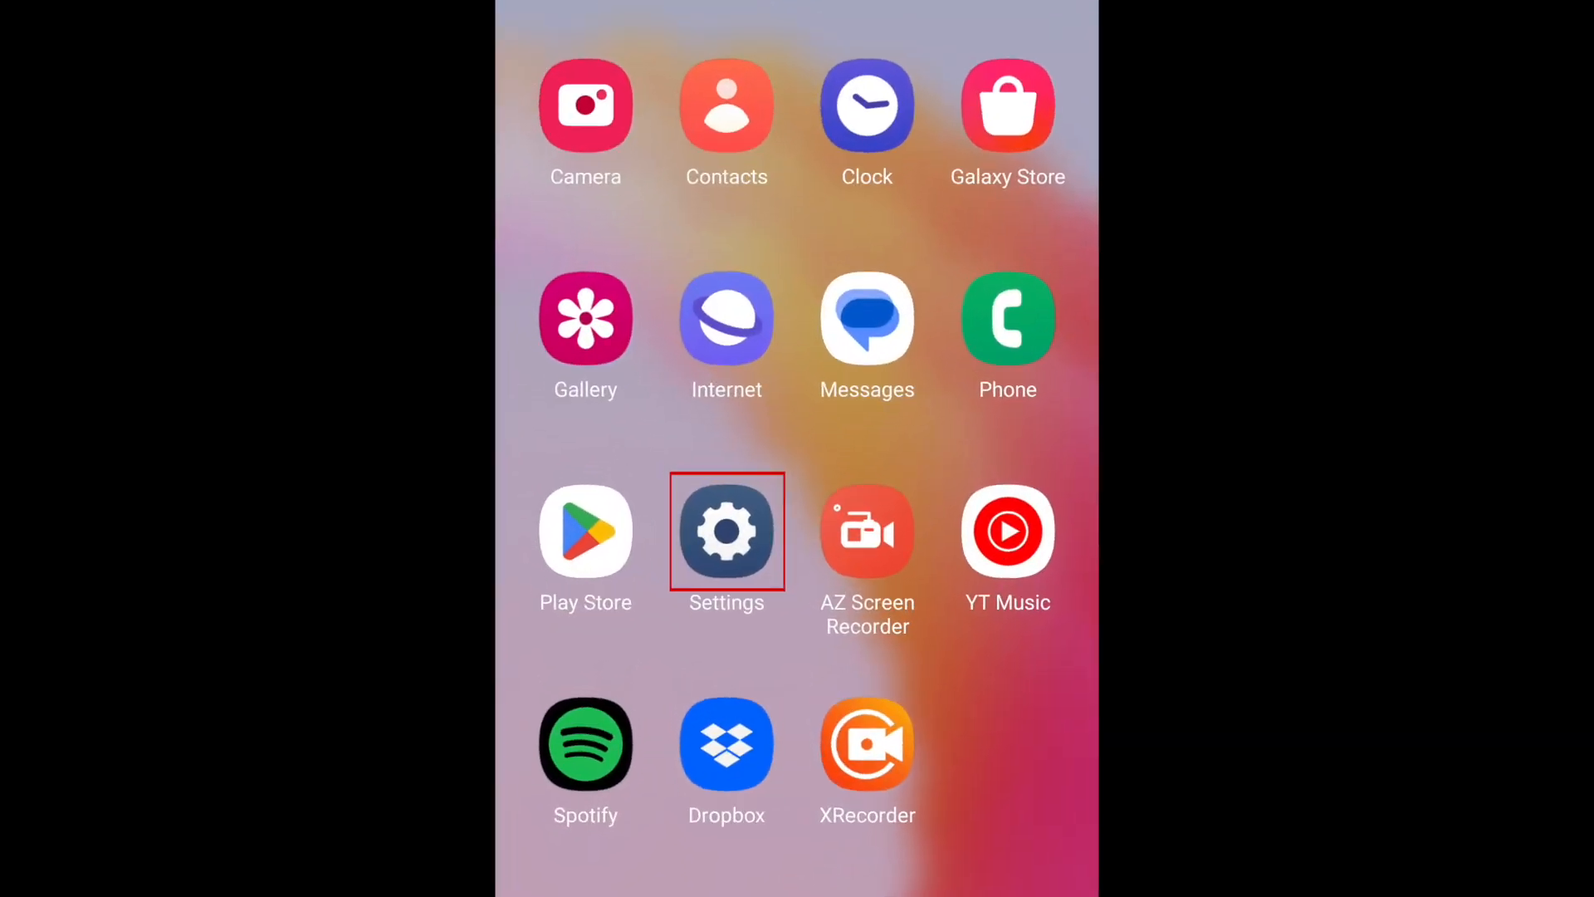
# Step: Reach Hide apps on Home and Apps screens under Home screen settings
pyautogui.click(727, 531)
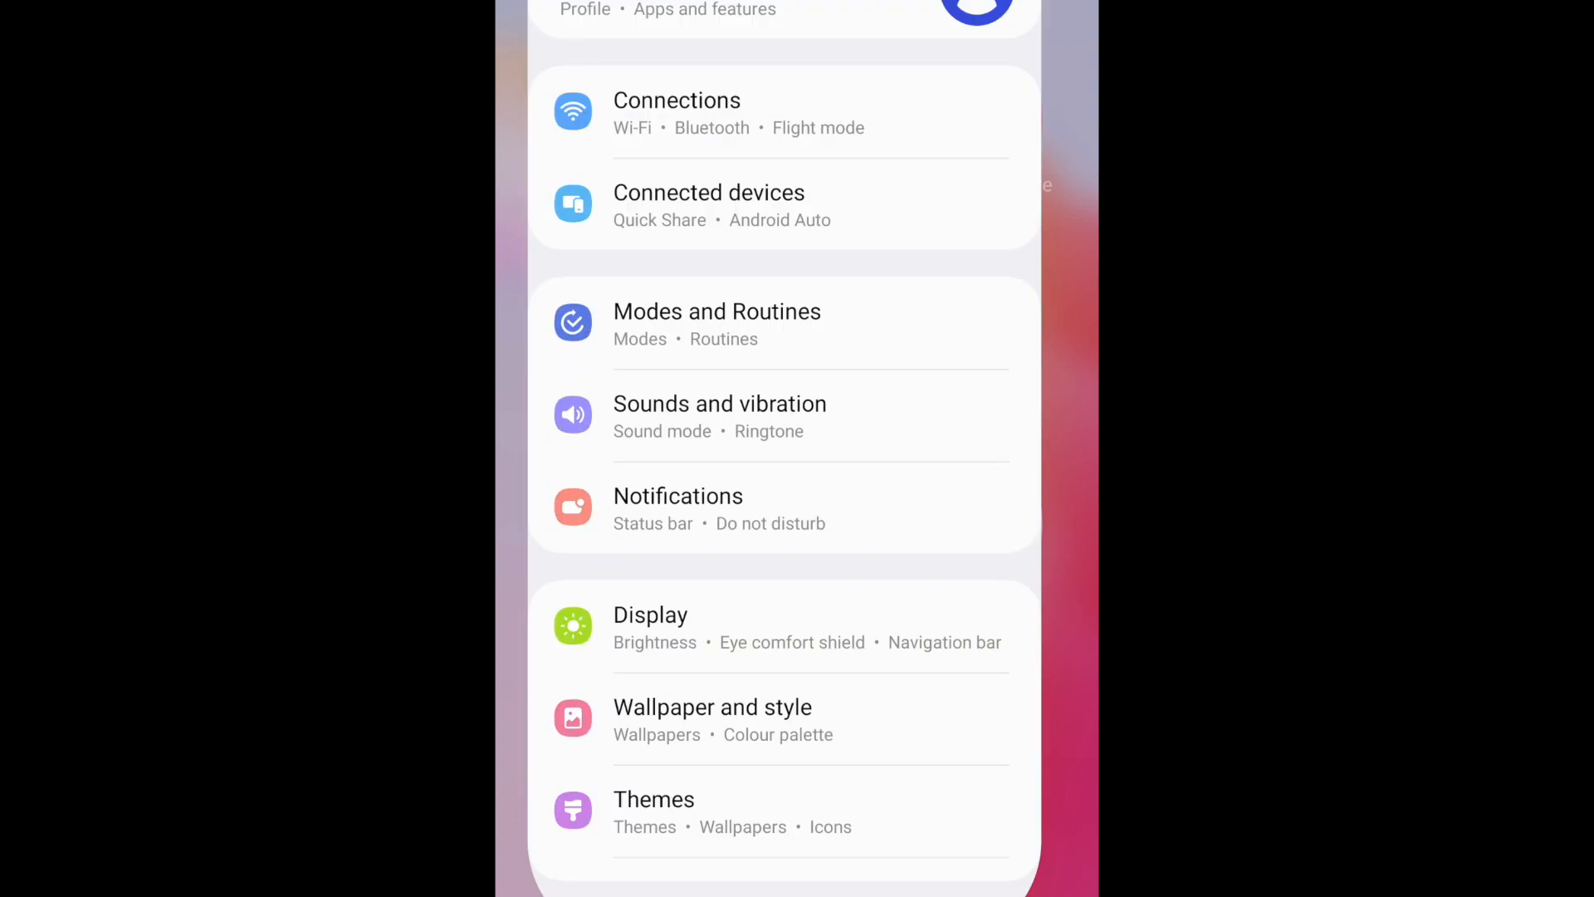
pyautogui.scroll(-3)
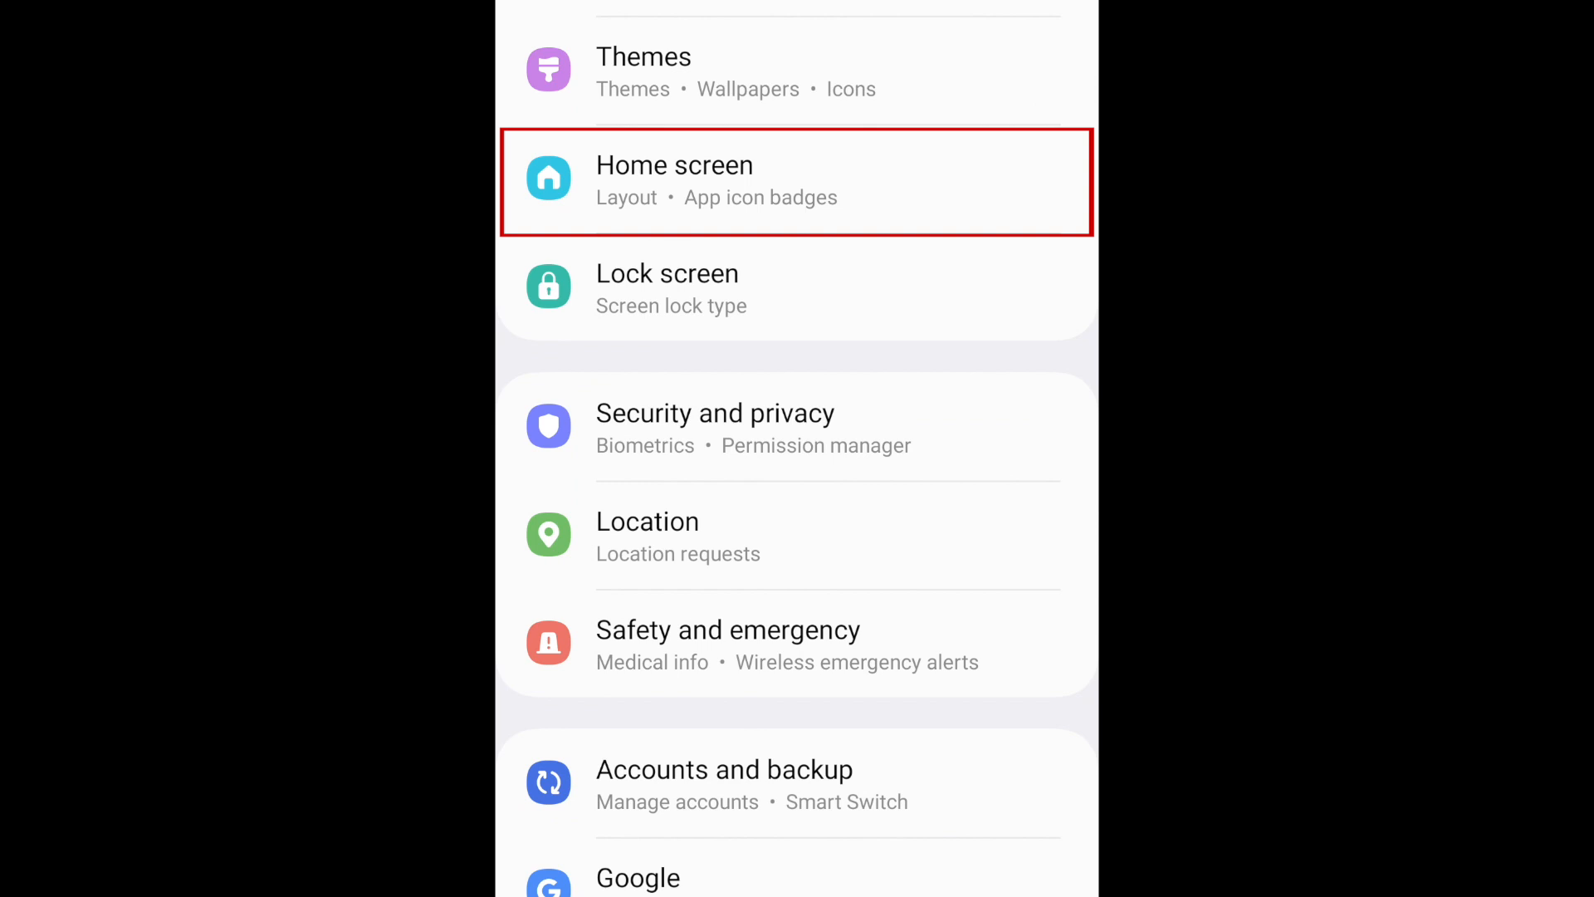
pyautogui.click(675, 179)
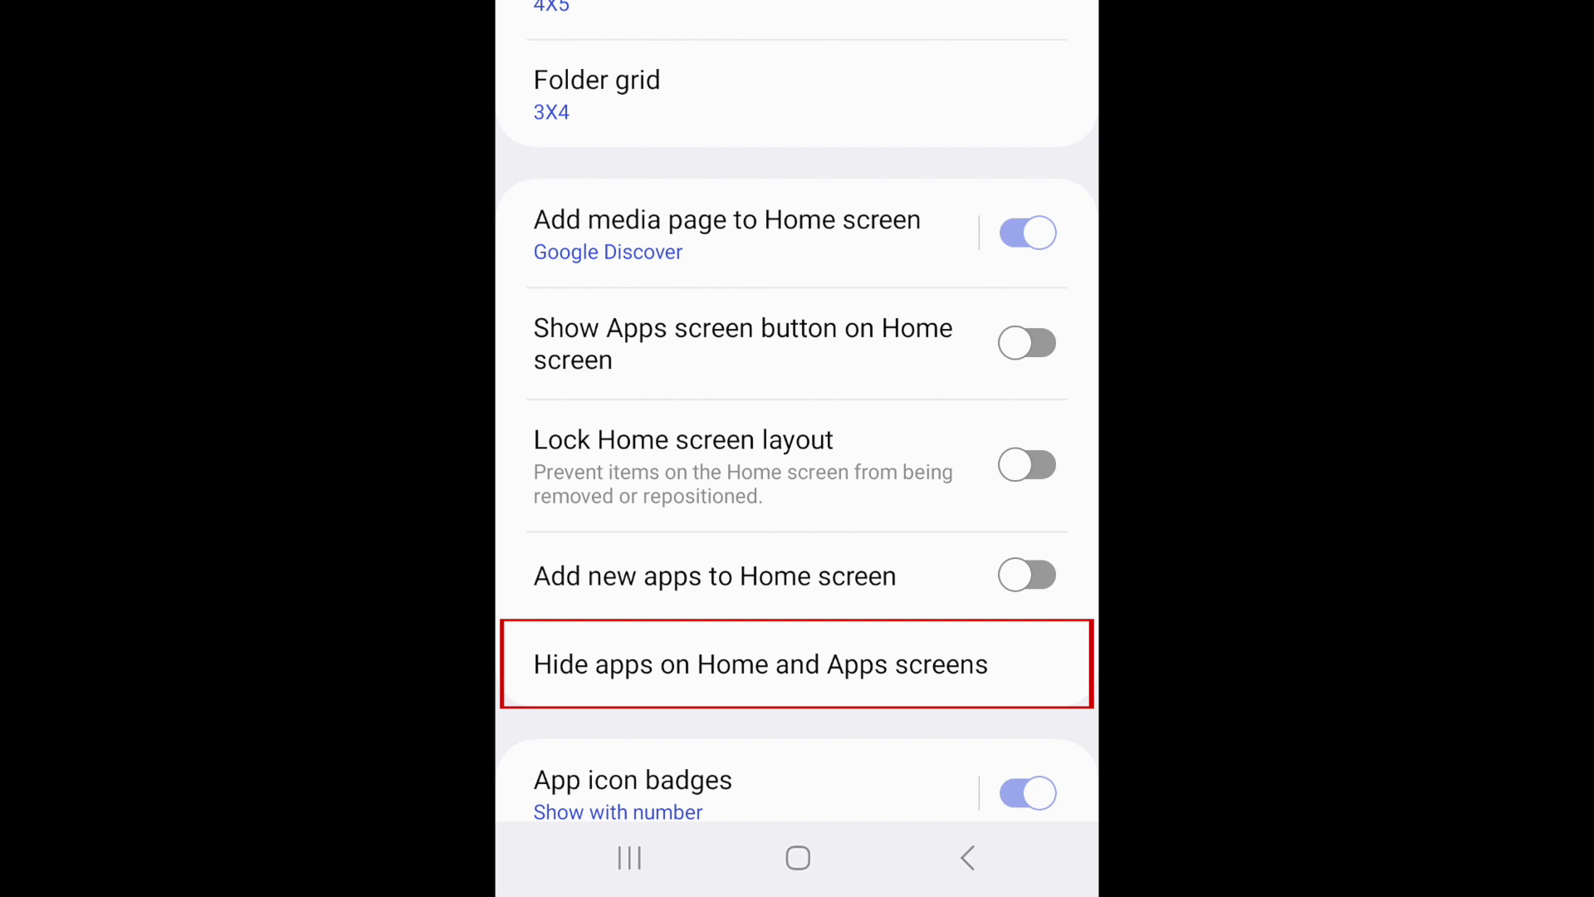
pyautogui.click(760, 664)
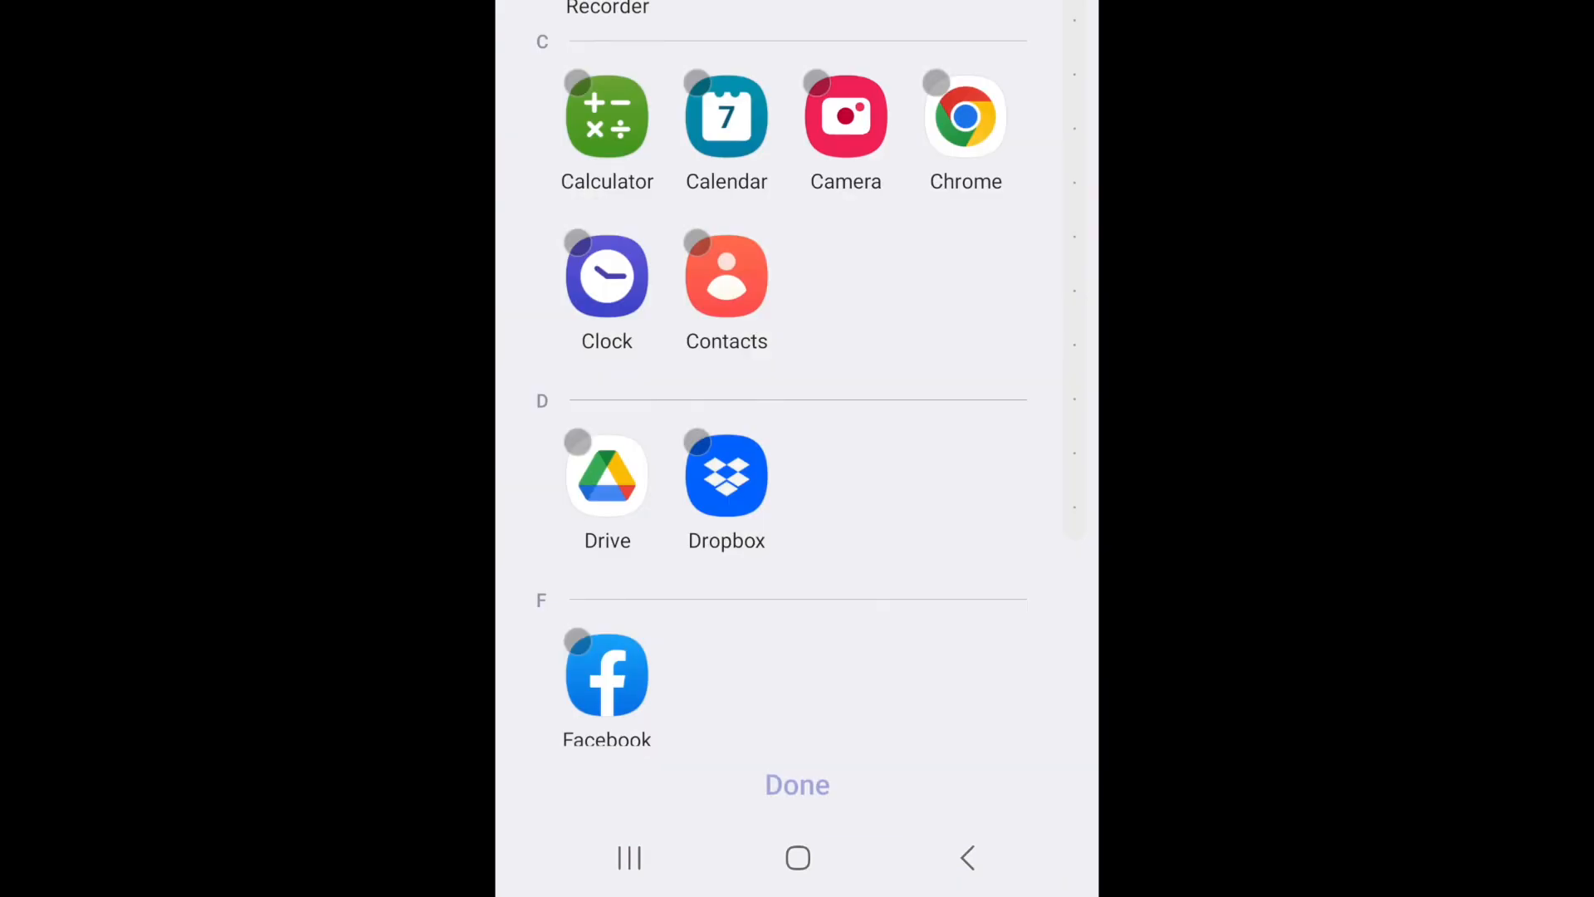
# Step: Select Dropbox to be hidden and confirm with Done
pyautogui.scroll(-3)
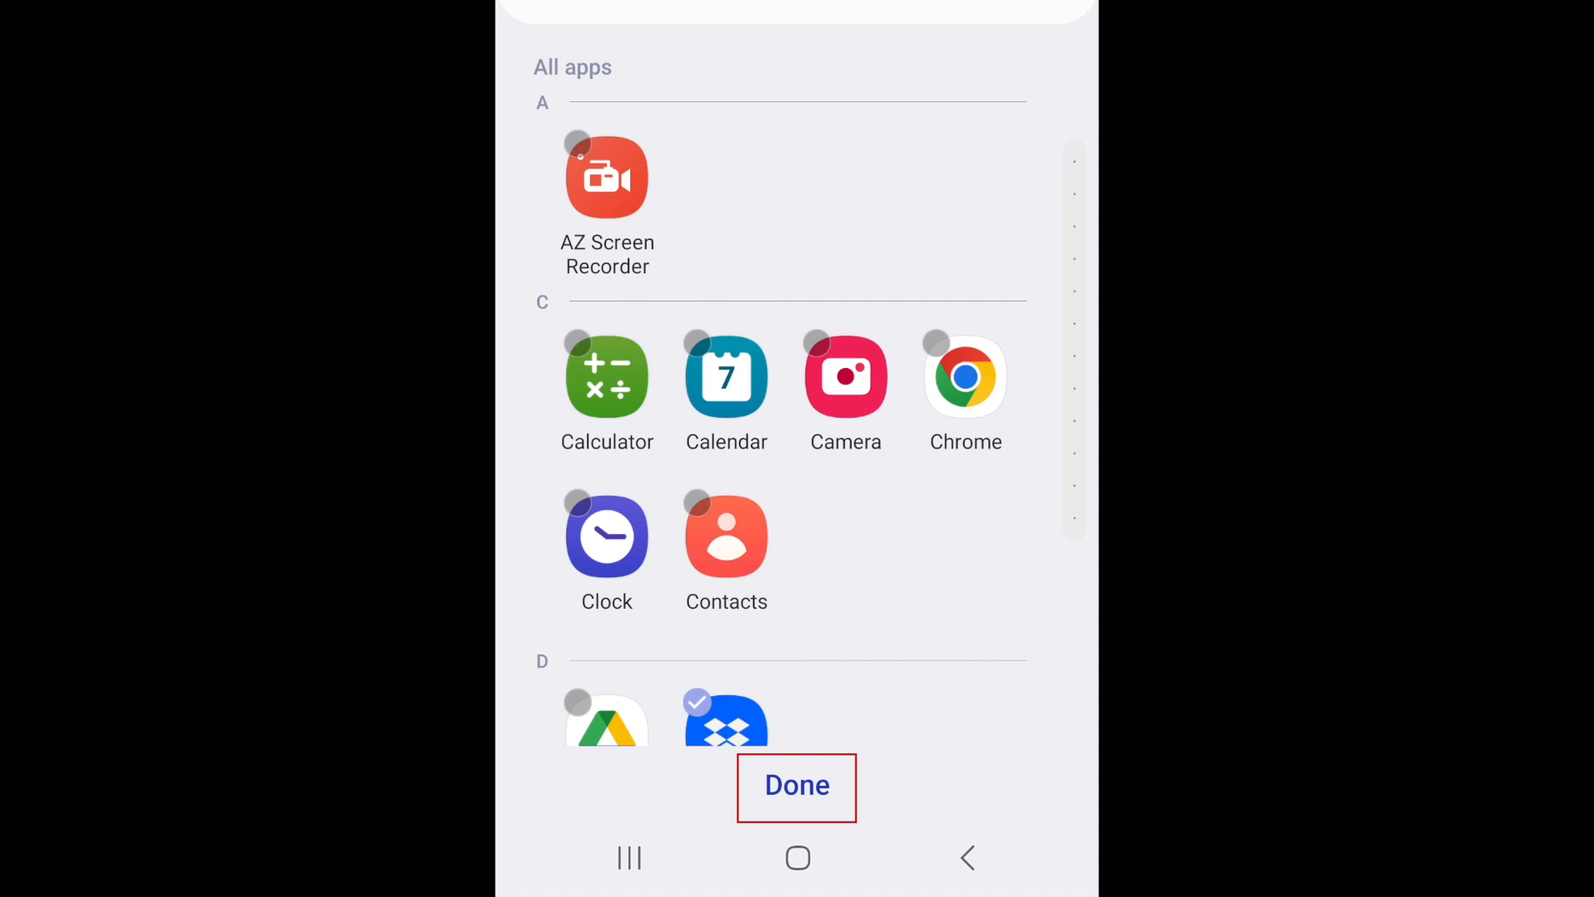
pyautogui.click(797, 787)
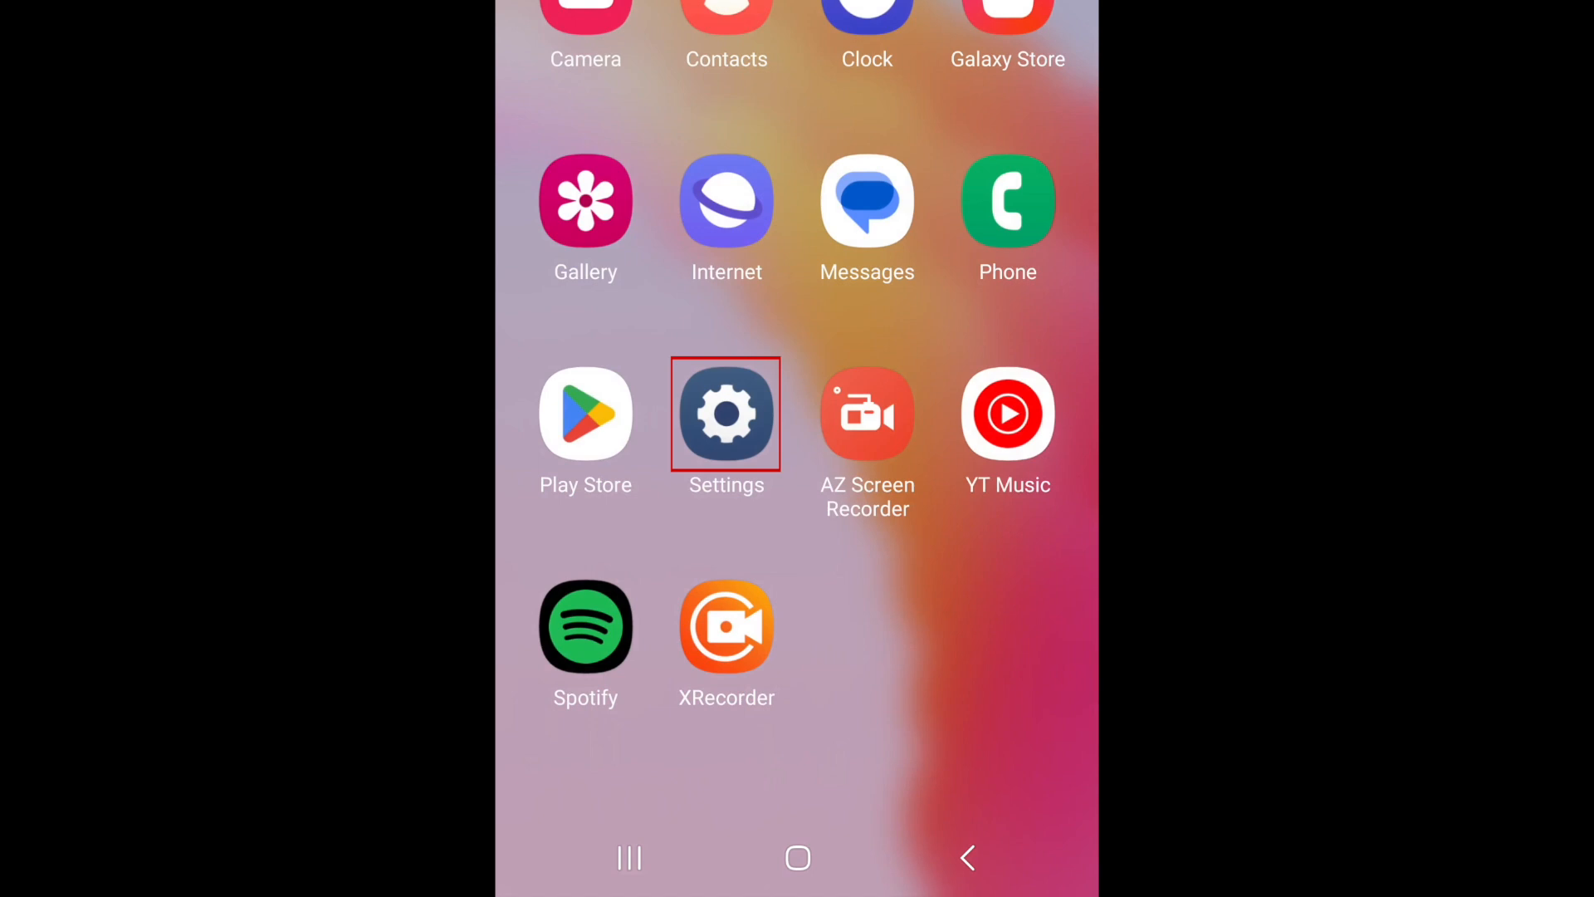
# Step: Turn on Remove permissions if app is unused for the app, then launch it via Open
pyautogui.click(728, 415)
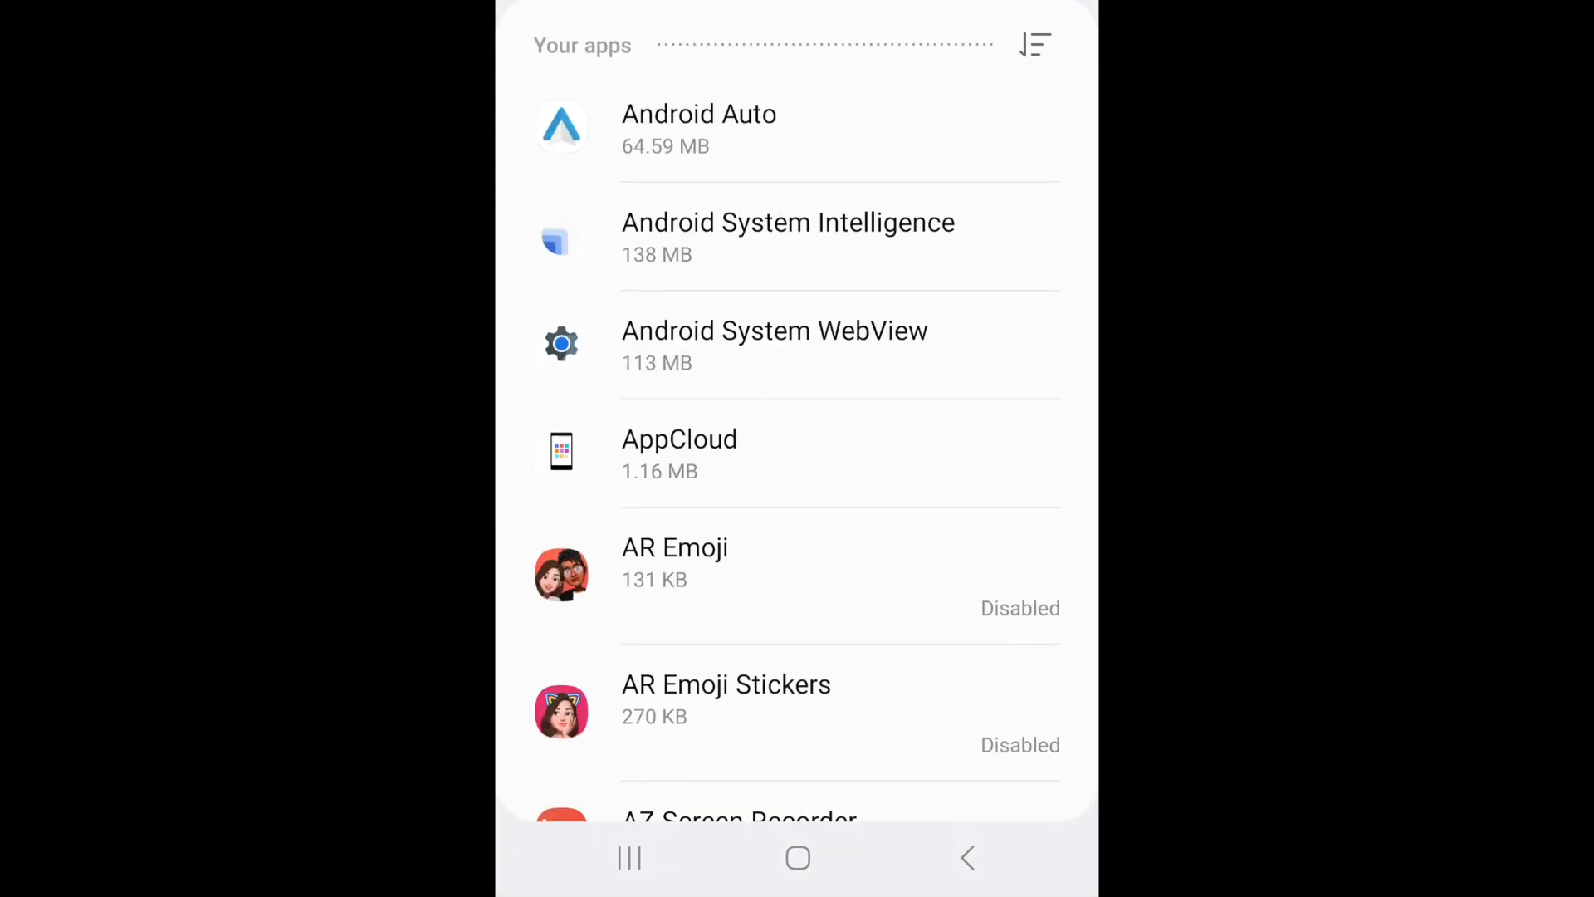
pyautogui.scroll(-3)
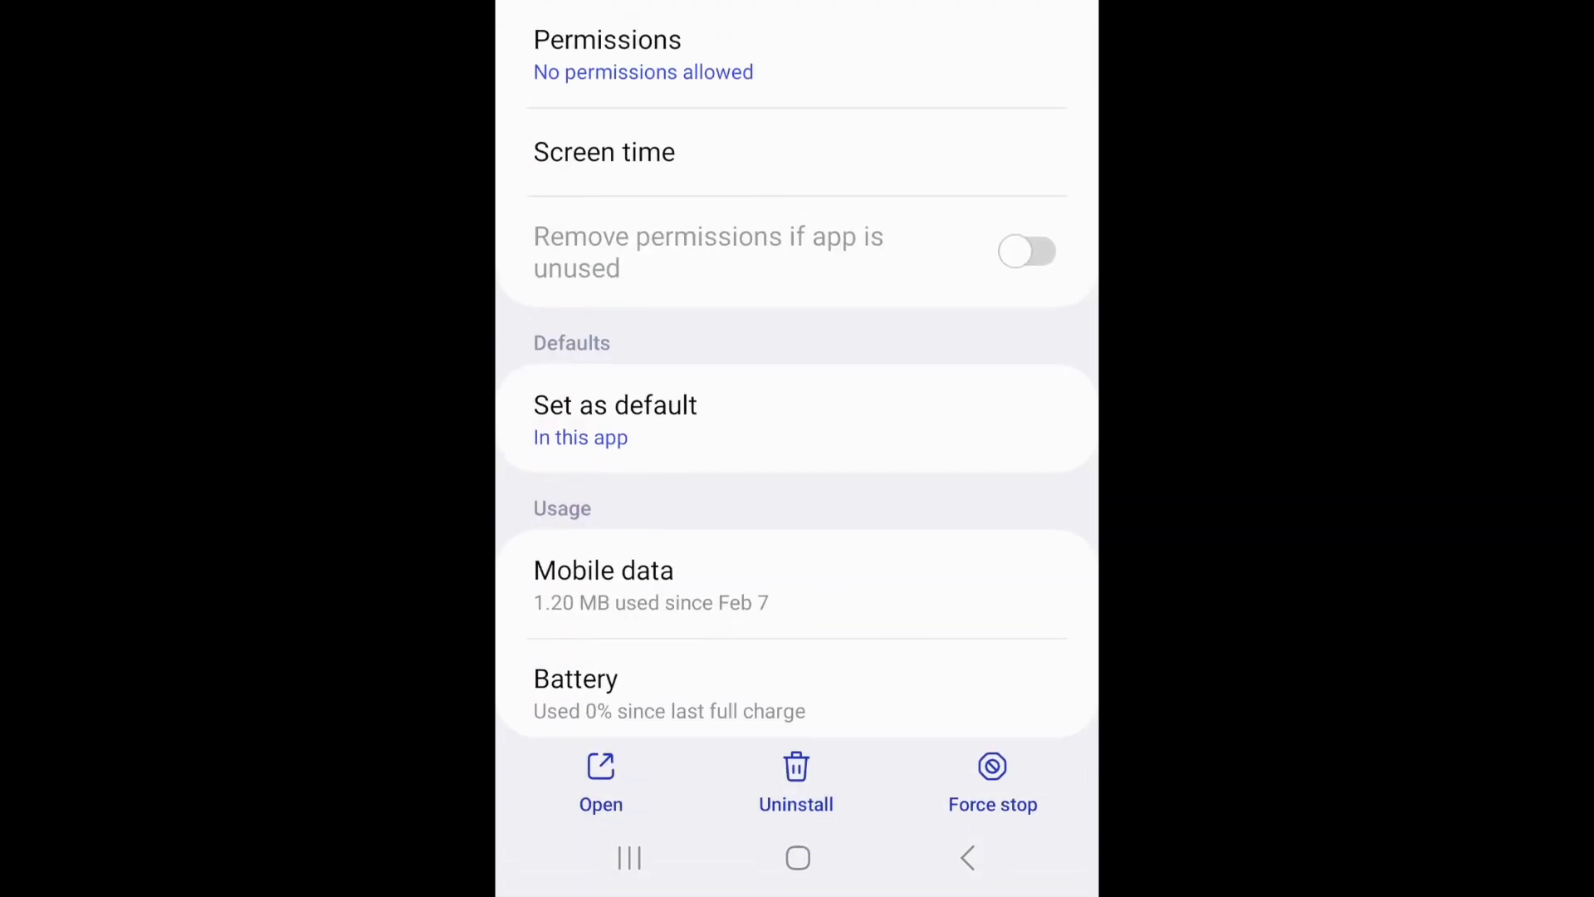
pyautogui.click(1028, 253)
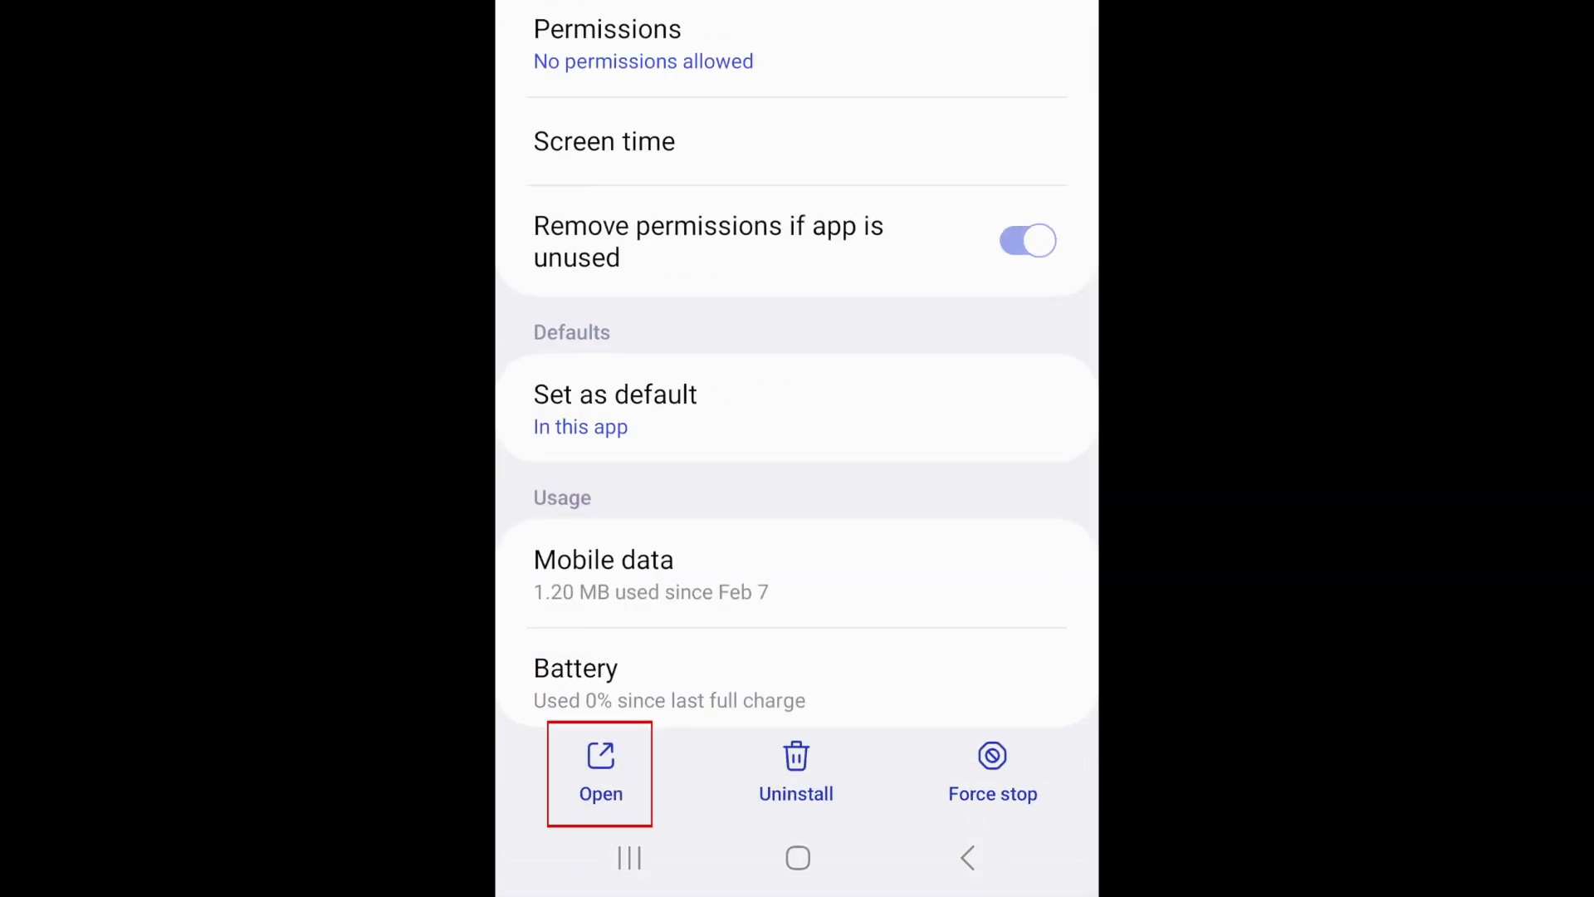
pyautogui.click(600, 774)
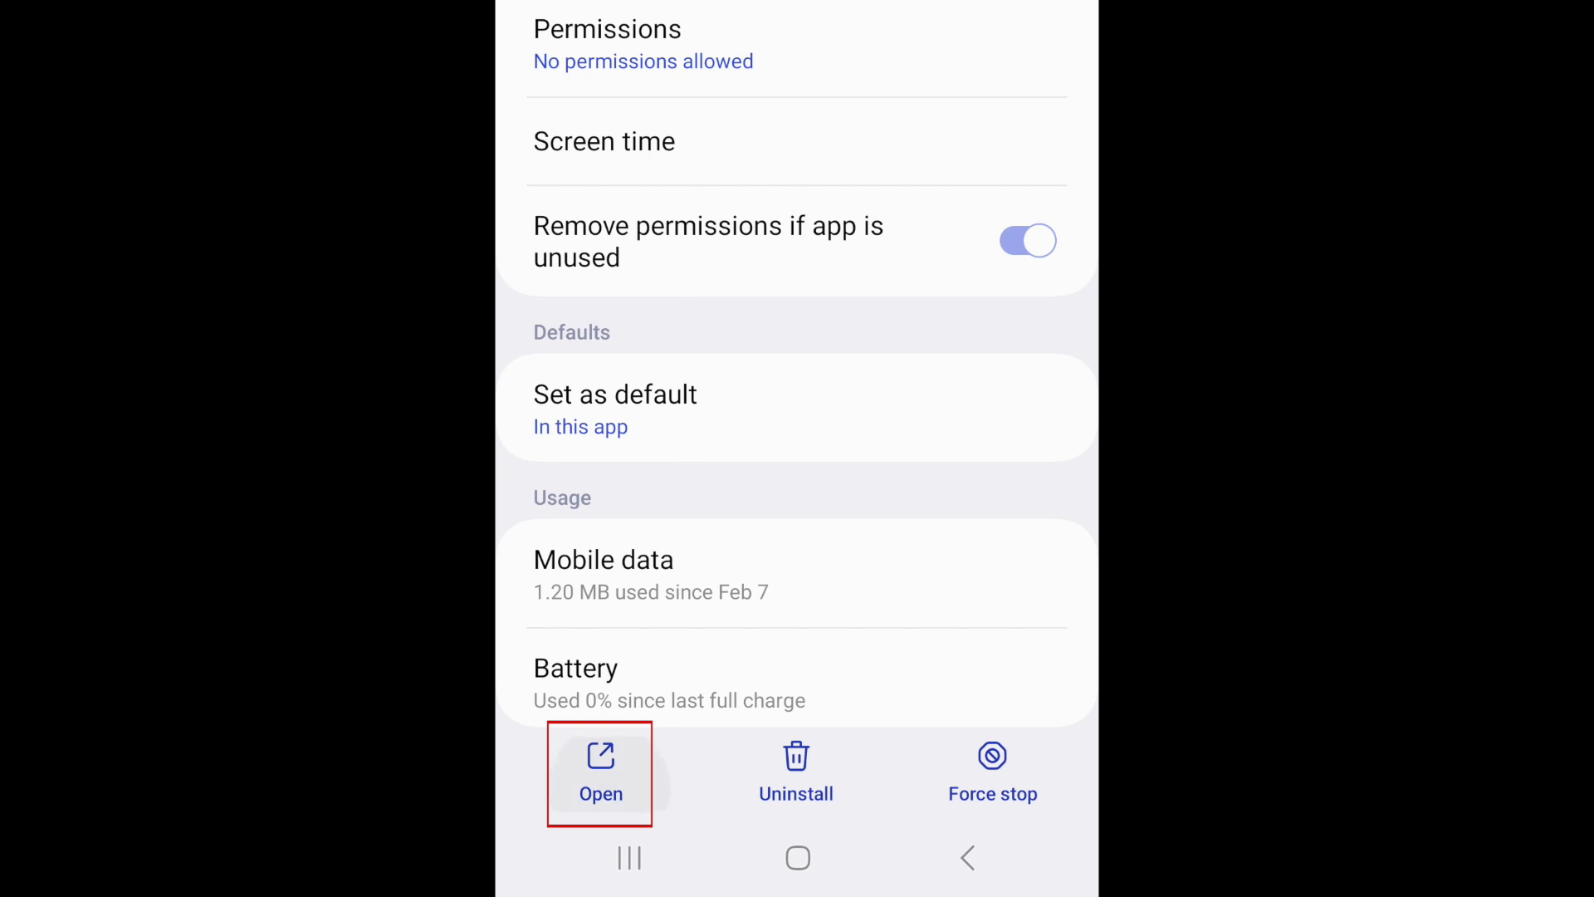
pyautogui.click(599, 773)
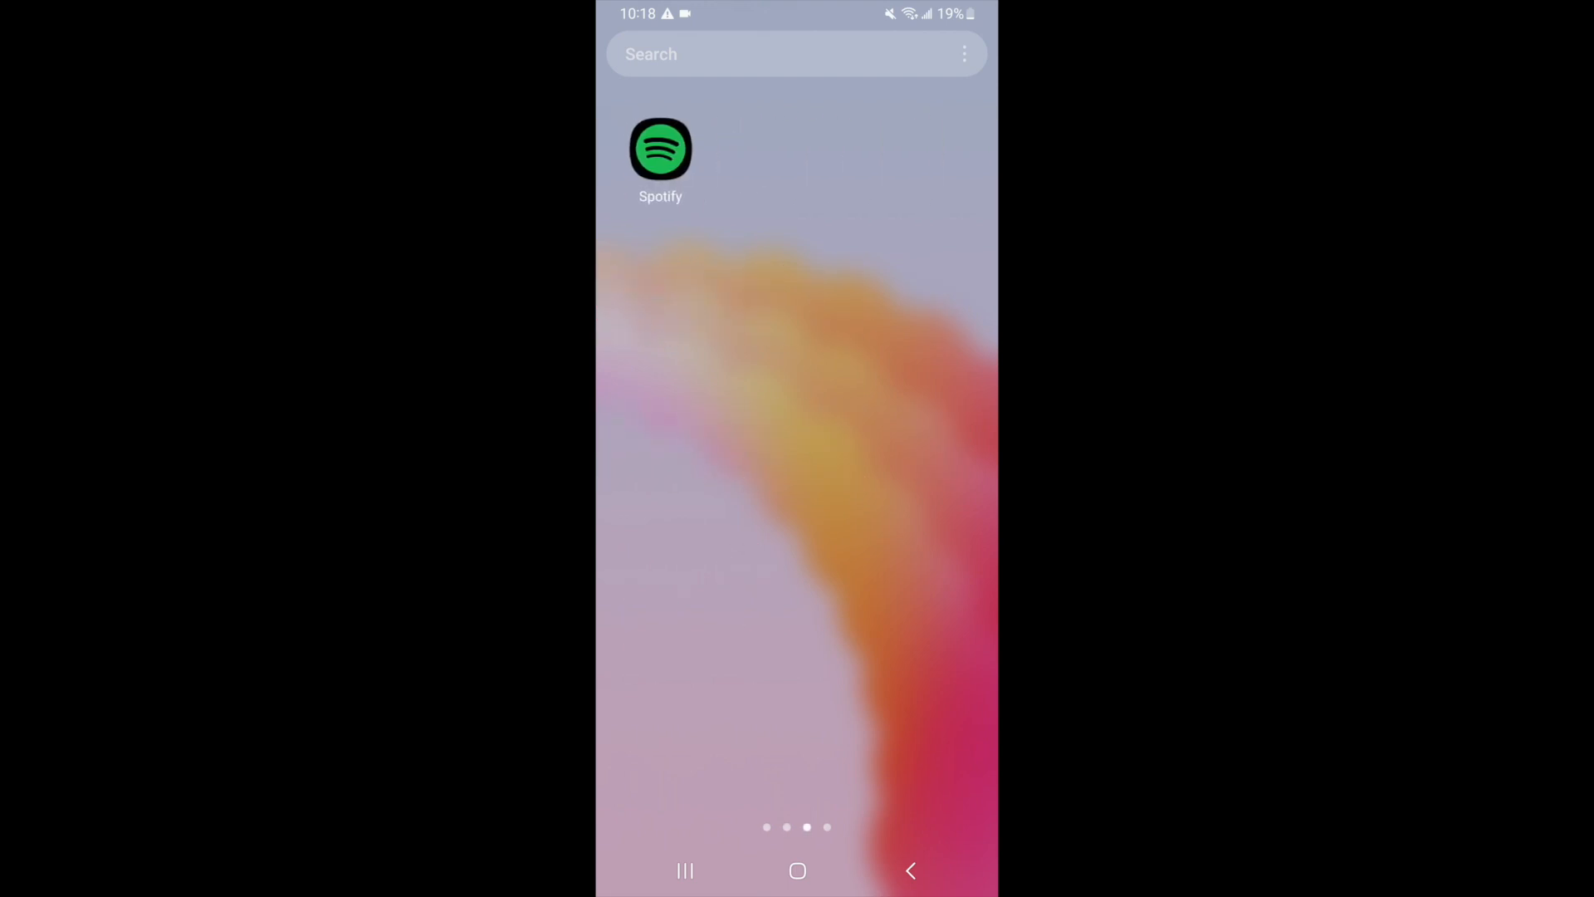
# Step: Swipe across Home screen pages to where Spotify sits alone
pyautogui.hscroll(-3)
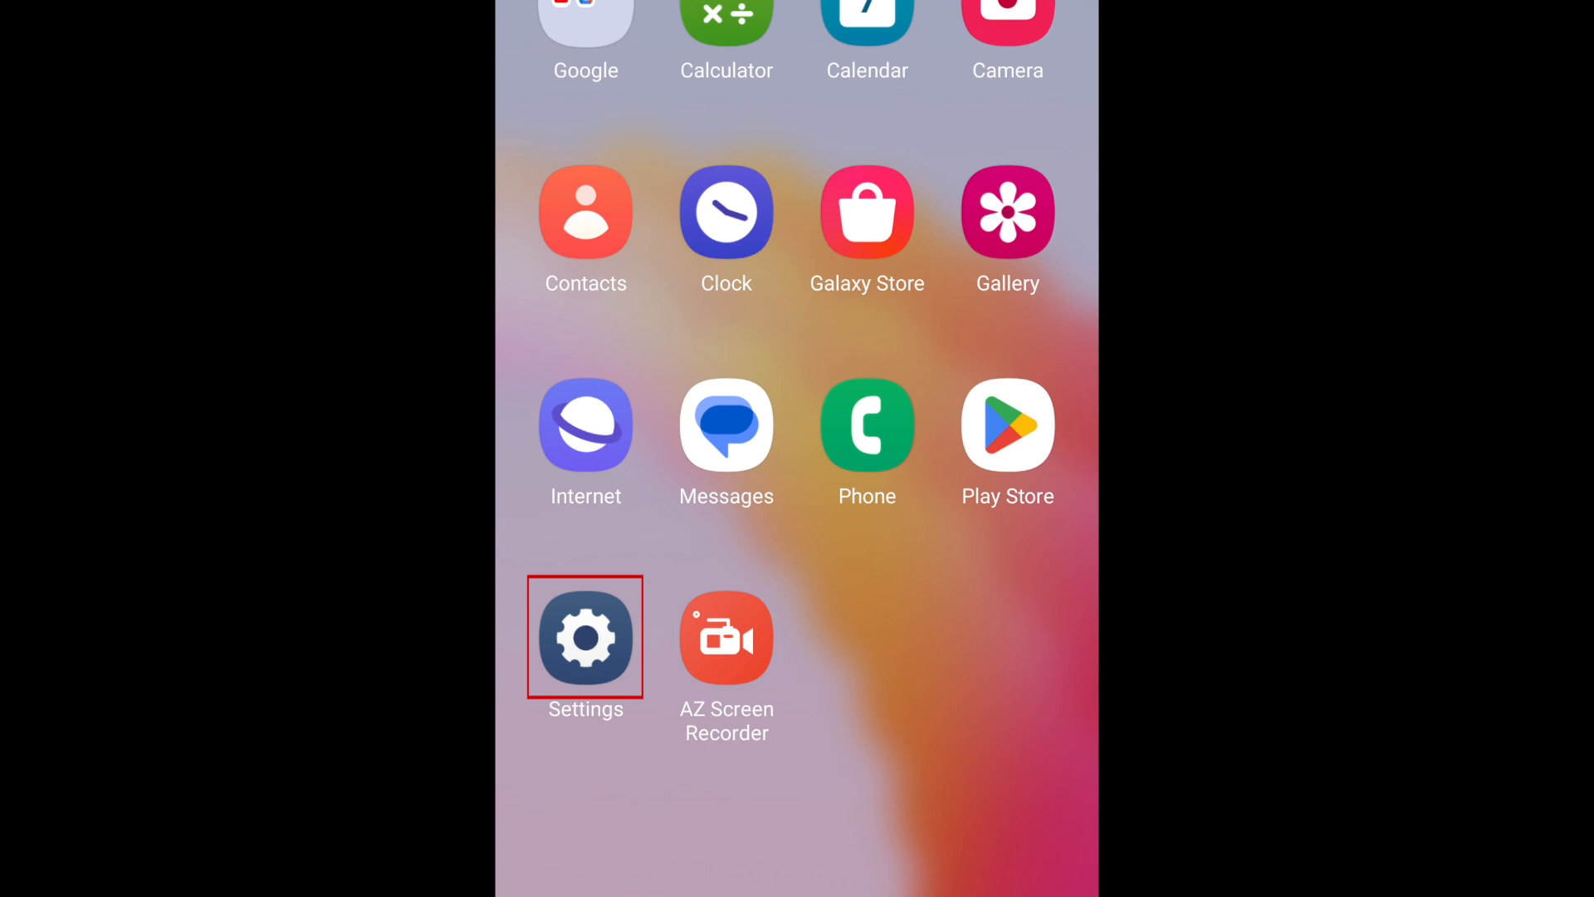
# Step: Reach Screen lock type under Lock screen, choosing PIN with None still current
pyautogui.click(587, 637)
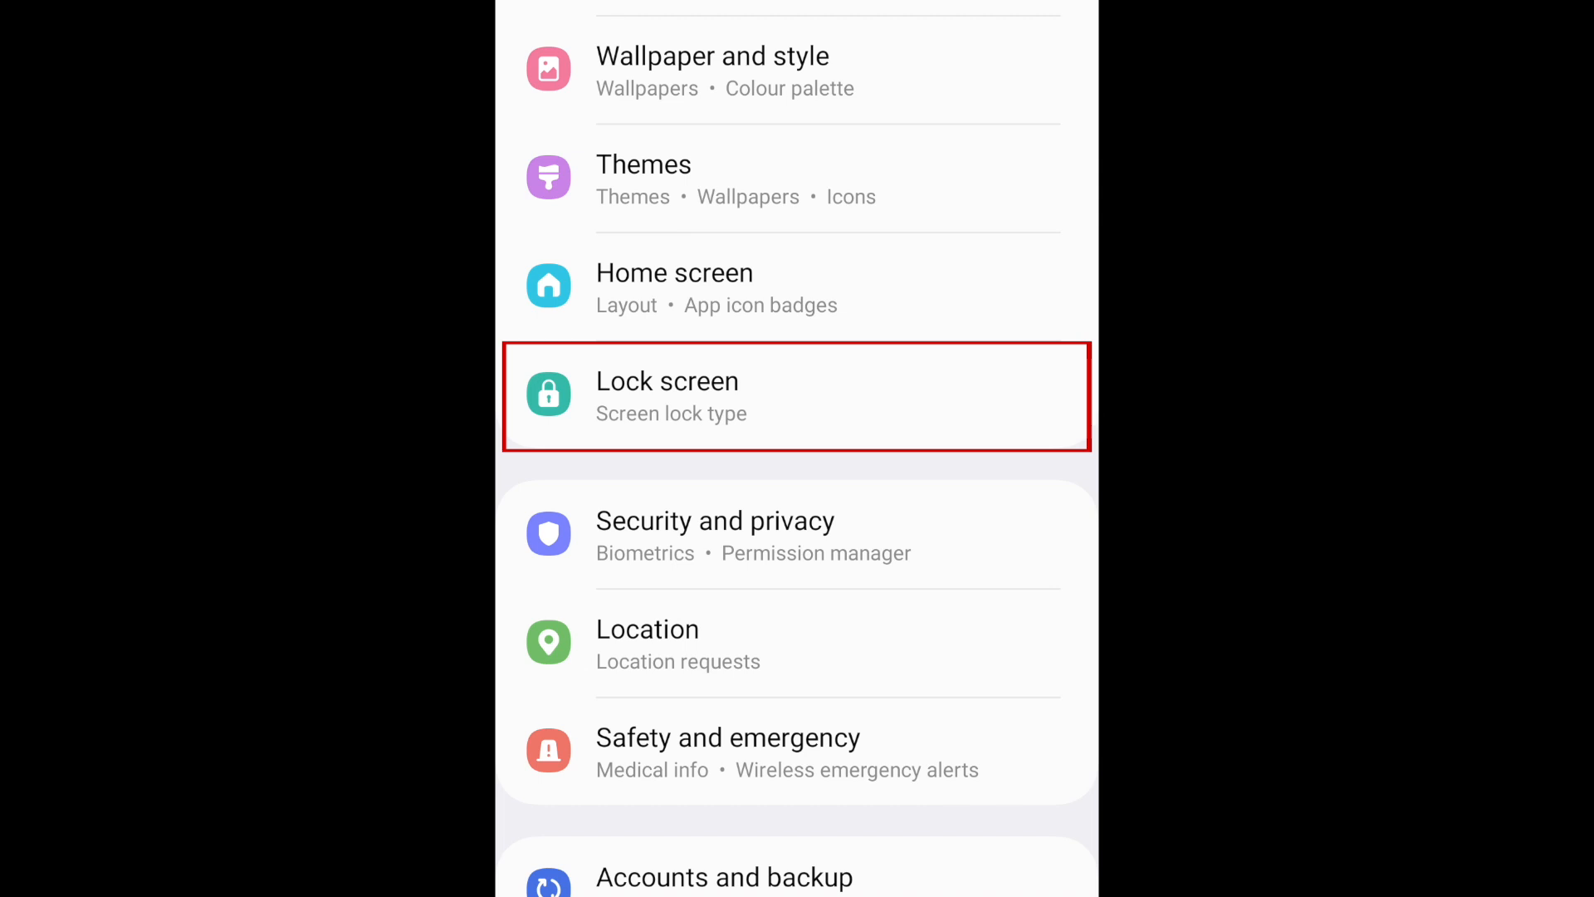
pyautogui.click(795, 395)
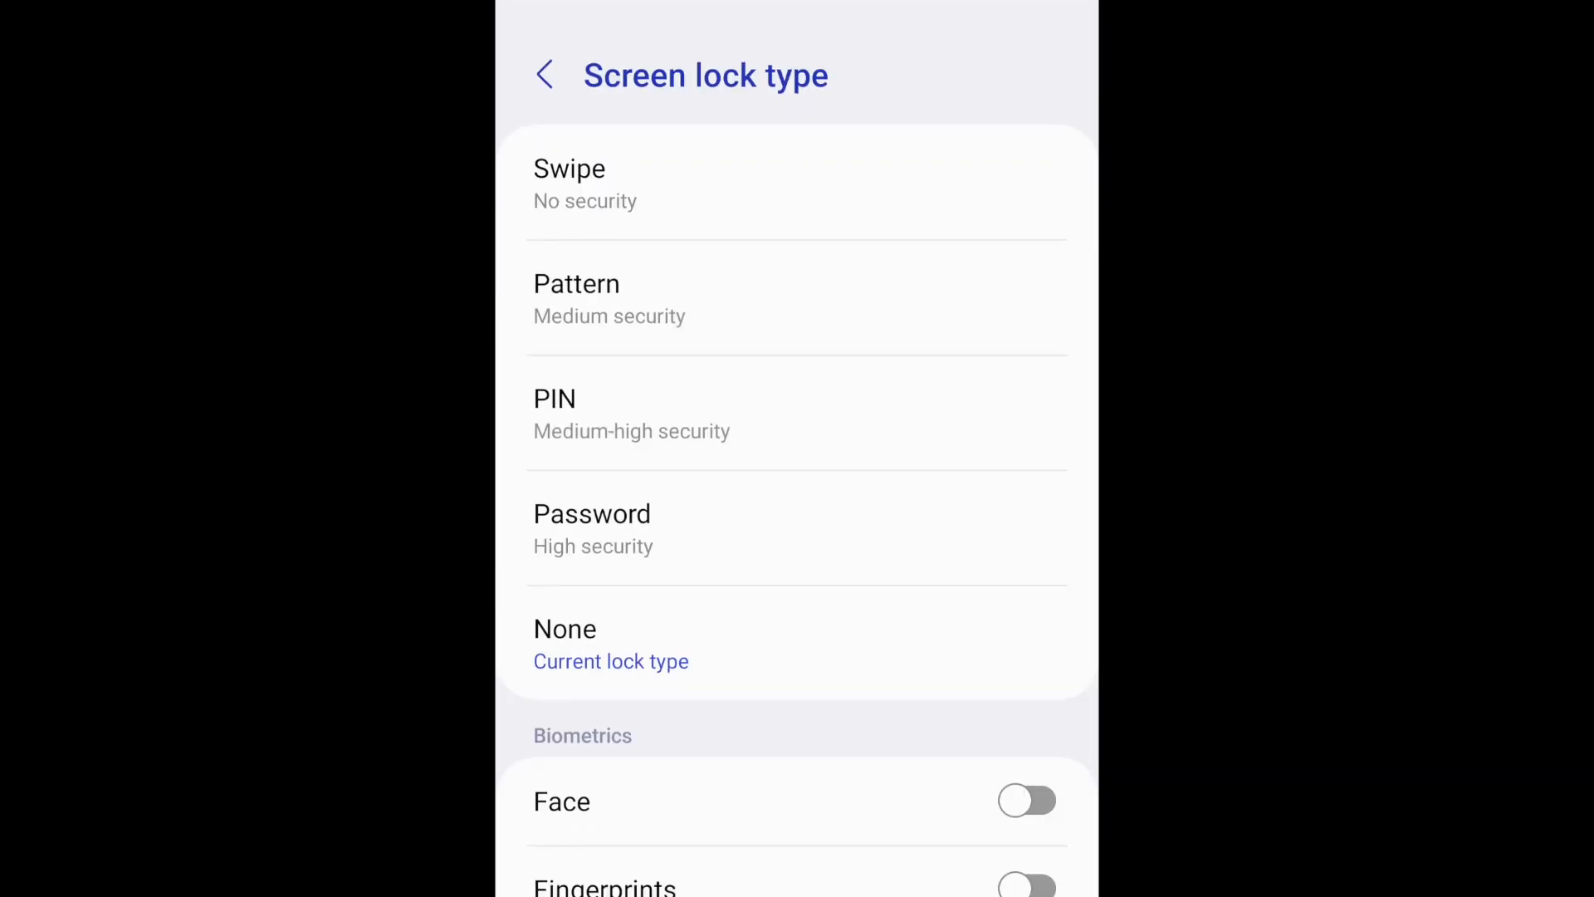
pyautogui.click(797, 413)
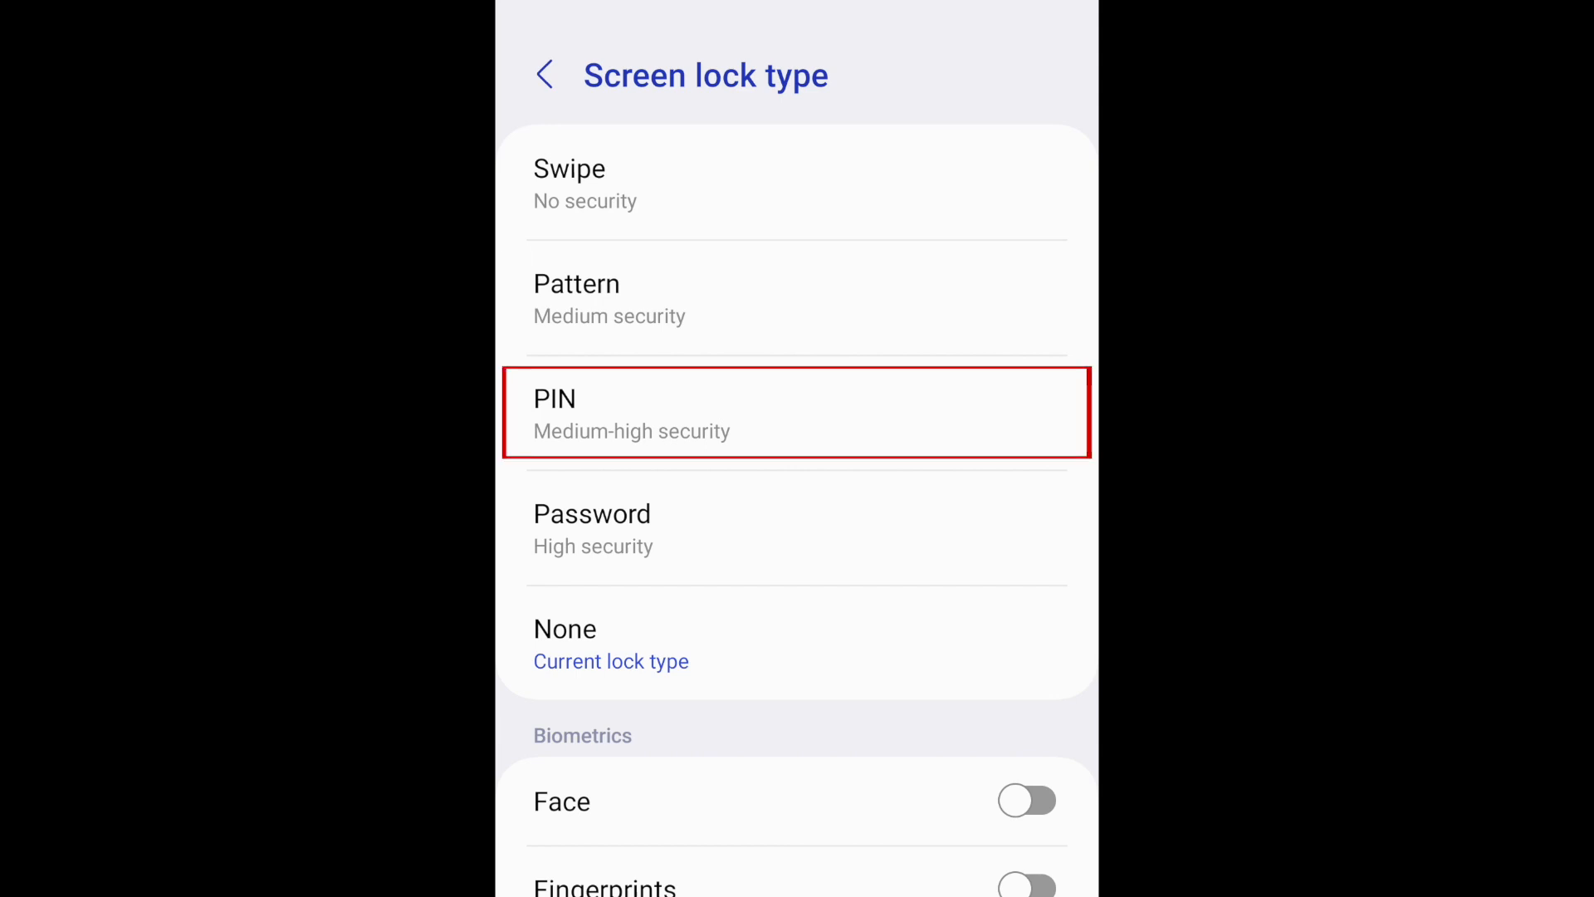
pyautogui.scroll(-3)
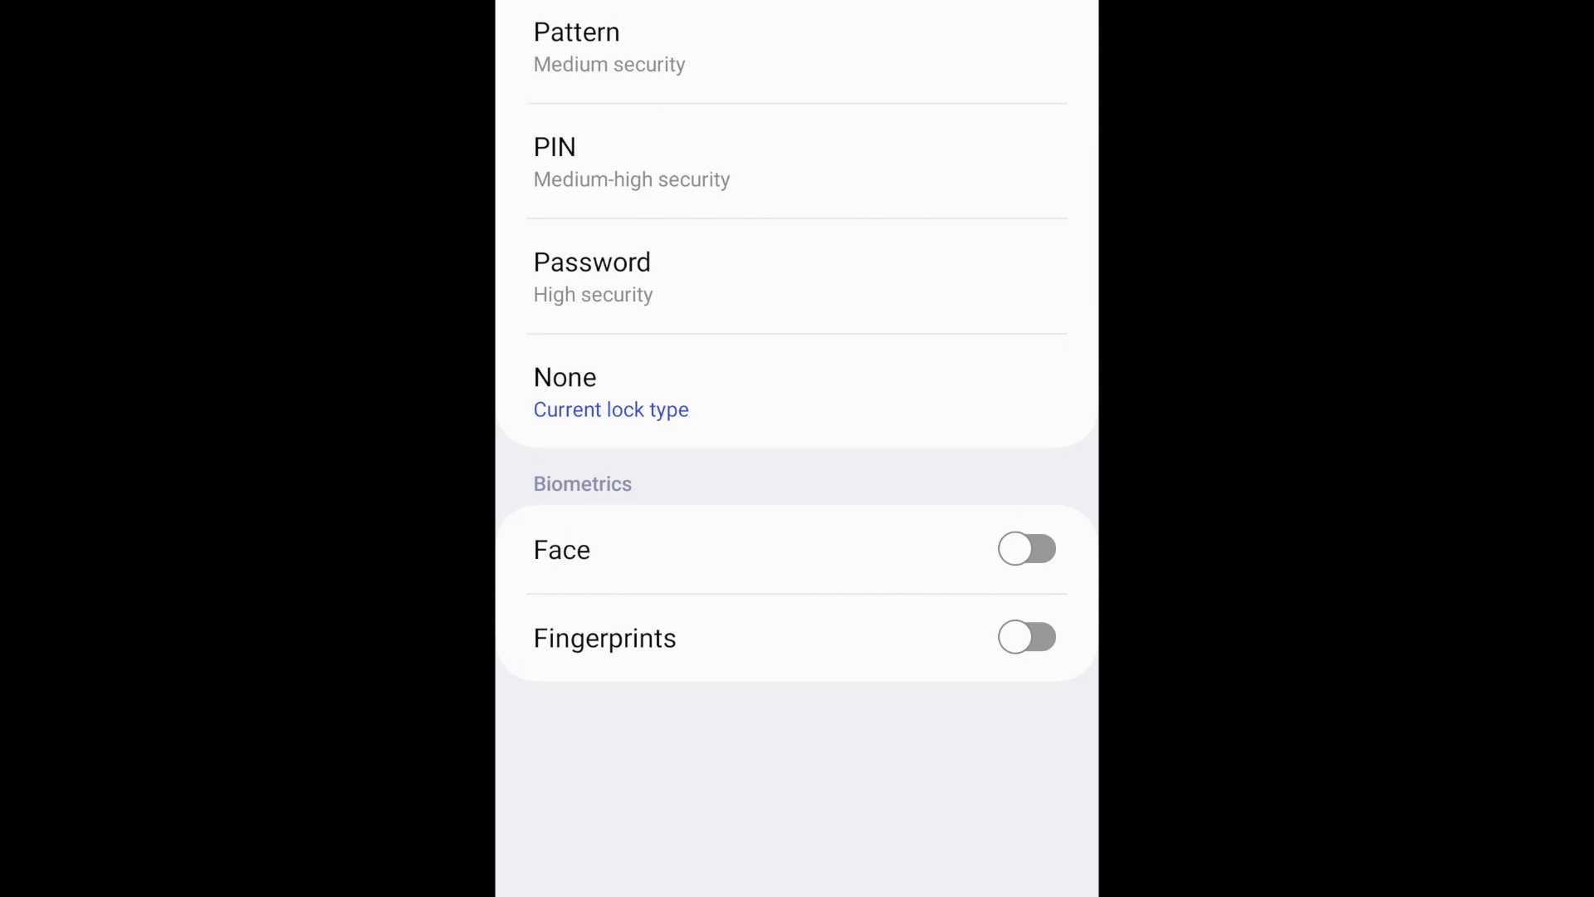
pyautogui.scroll(-3)
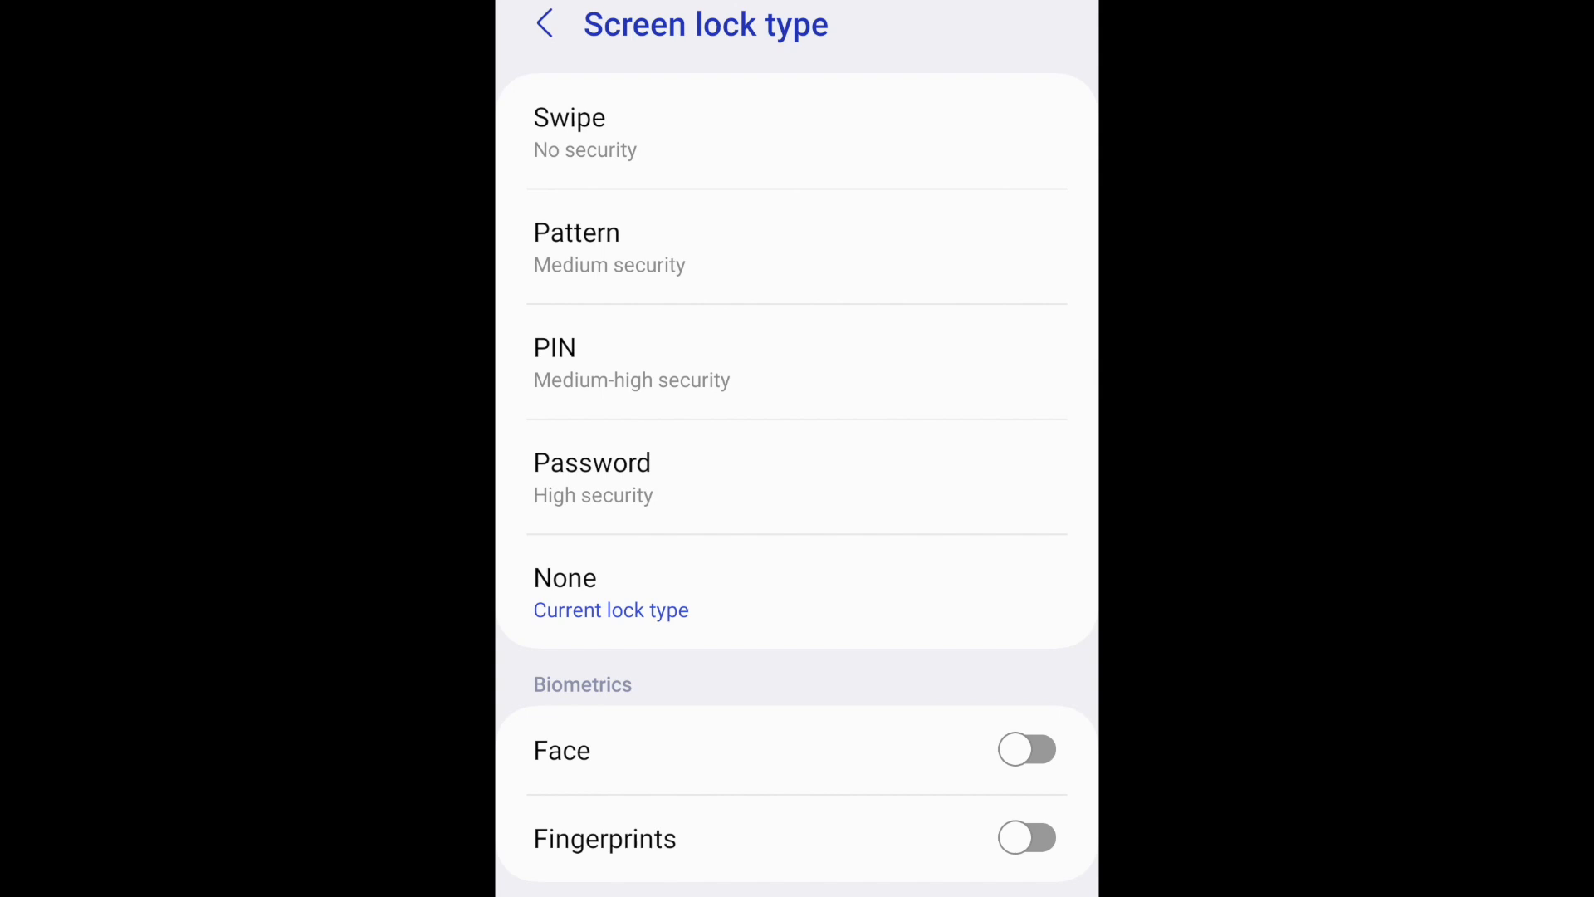